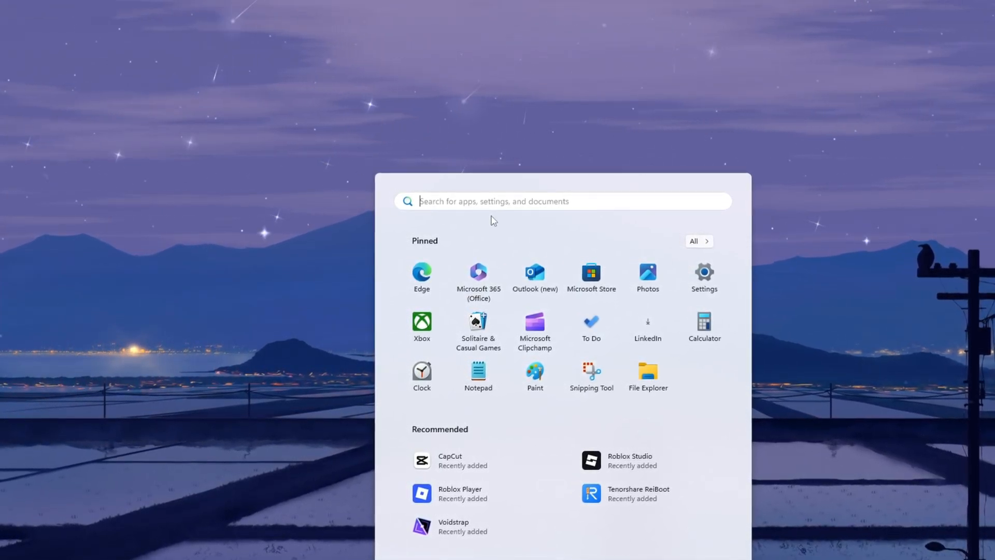
Step: Search Start for 'device Manager' and launch Device Manager from the results
text(Disk Cleanup)
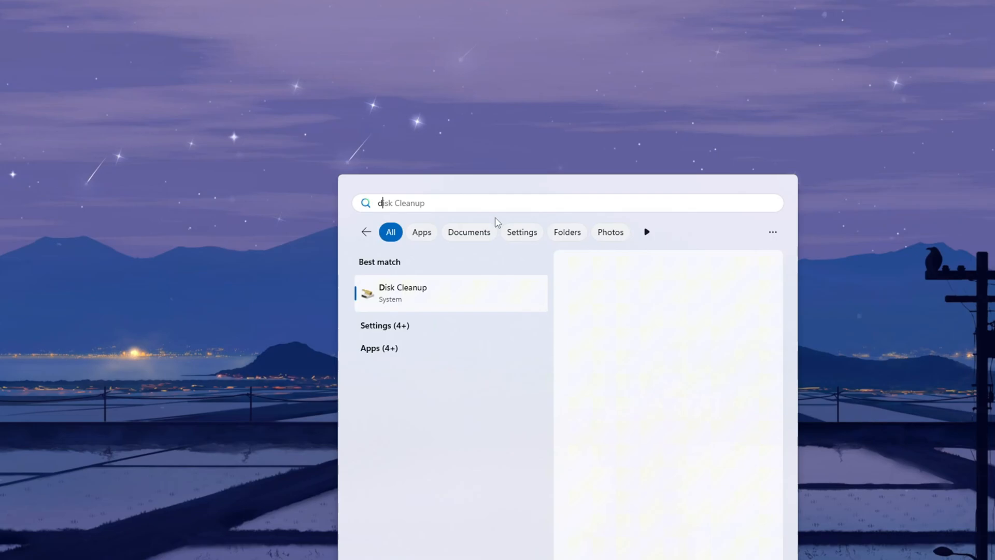
text(device Manager)
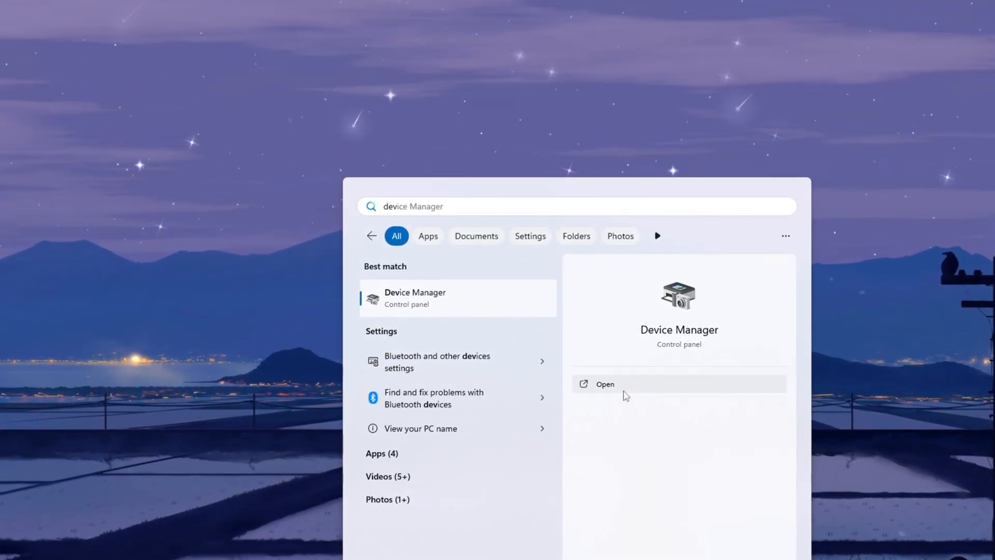
click(603, 384)
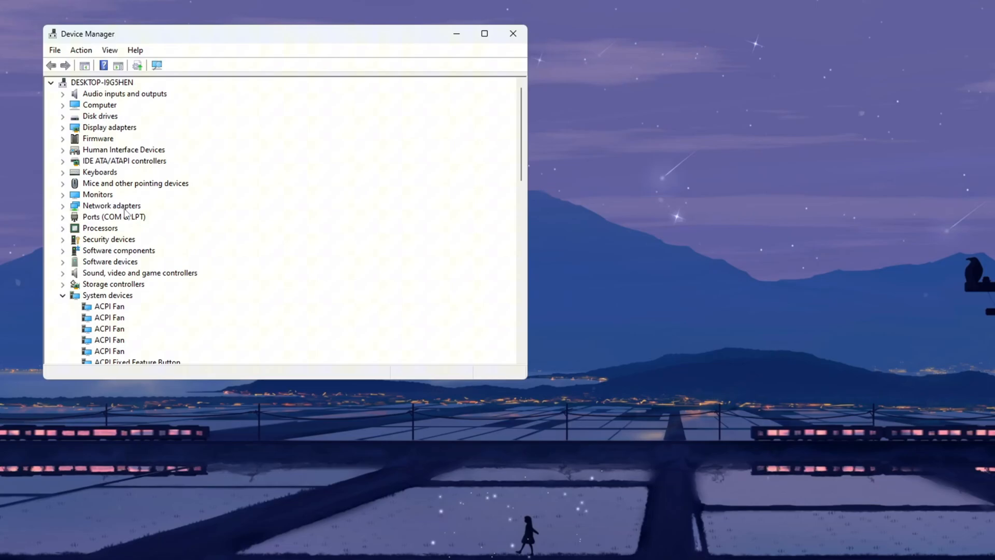
Step: Auto-search drivers for the Realtek PCIe GbE adapter; best driver already installed, close the wizard
click(62, 207)
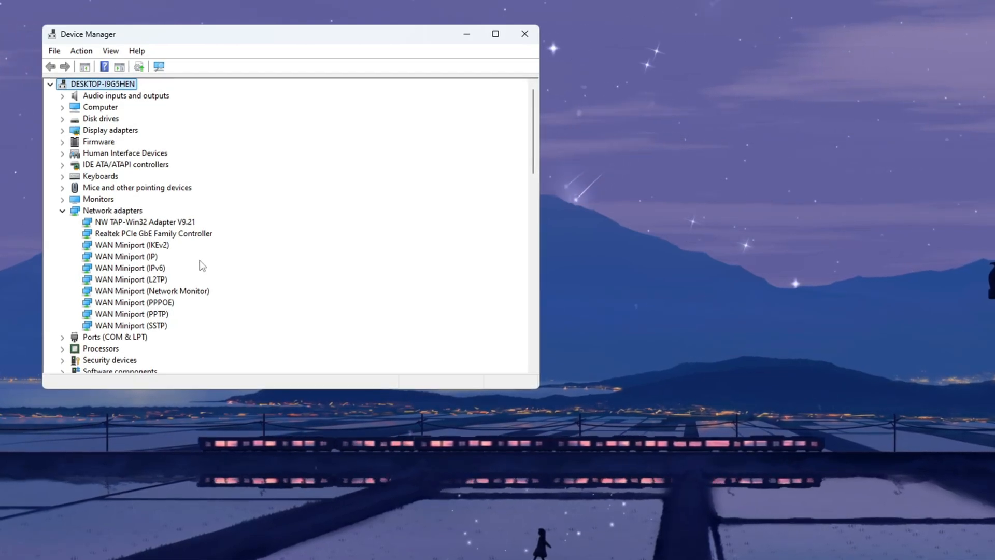
click(153, 234)
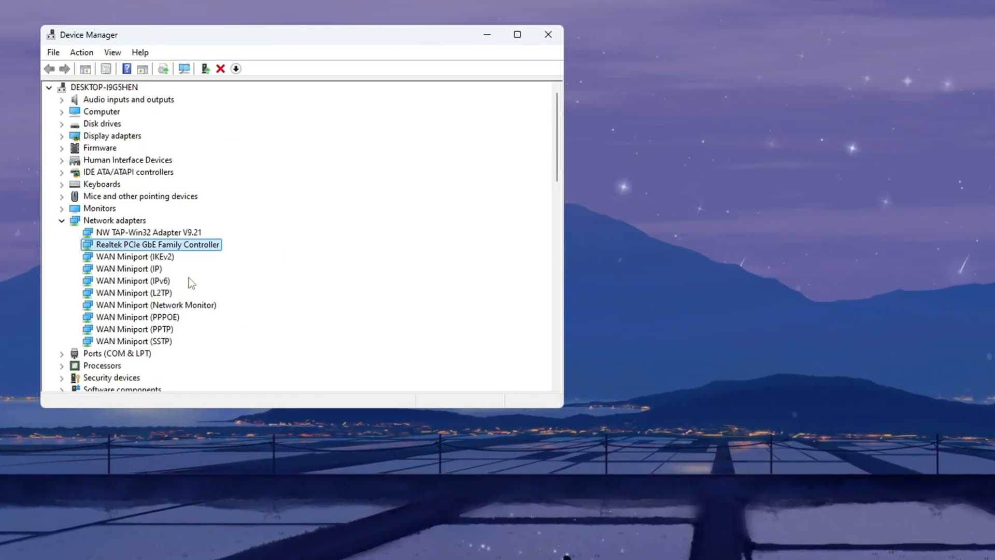
right_click(158, 244)
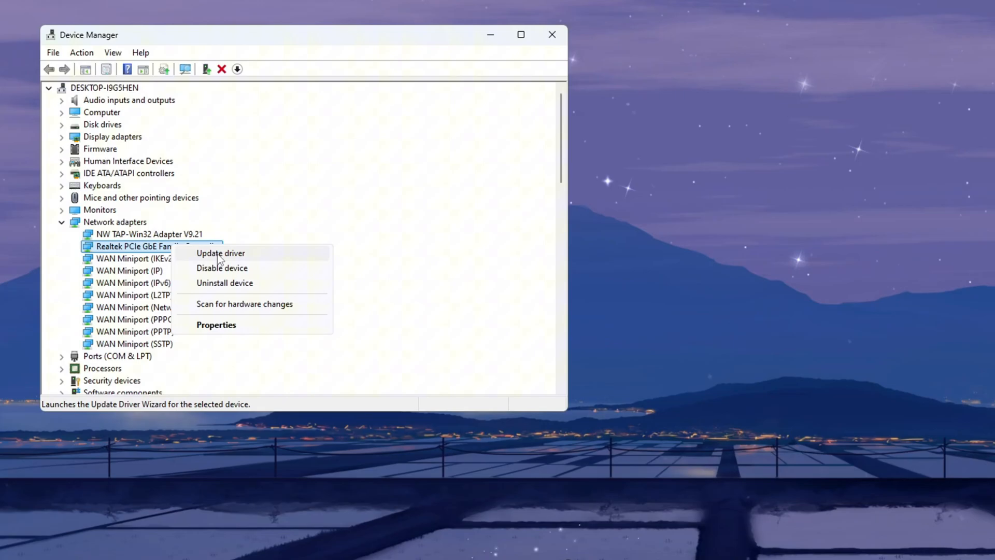
click(220, 252)
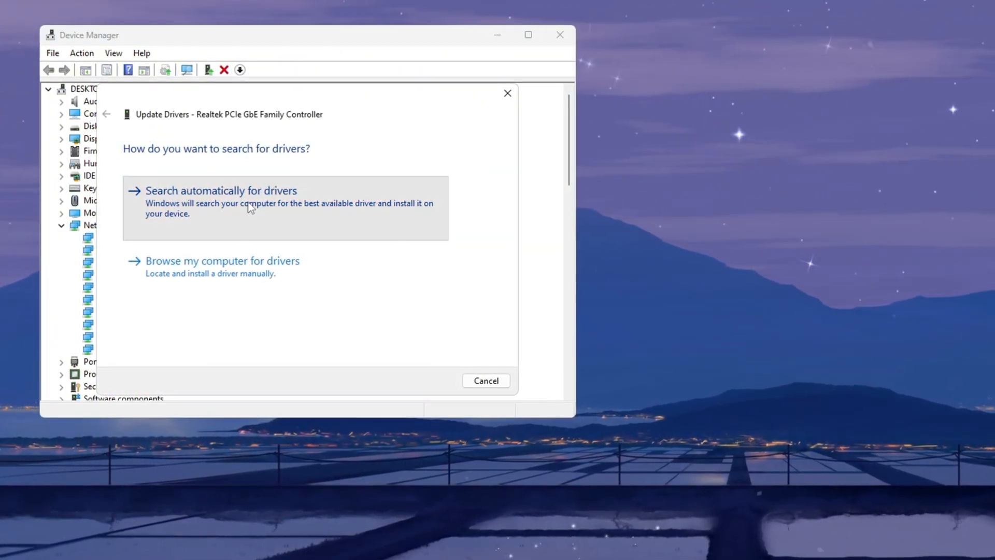
click(221, 190)
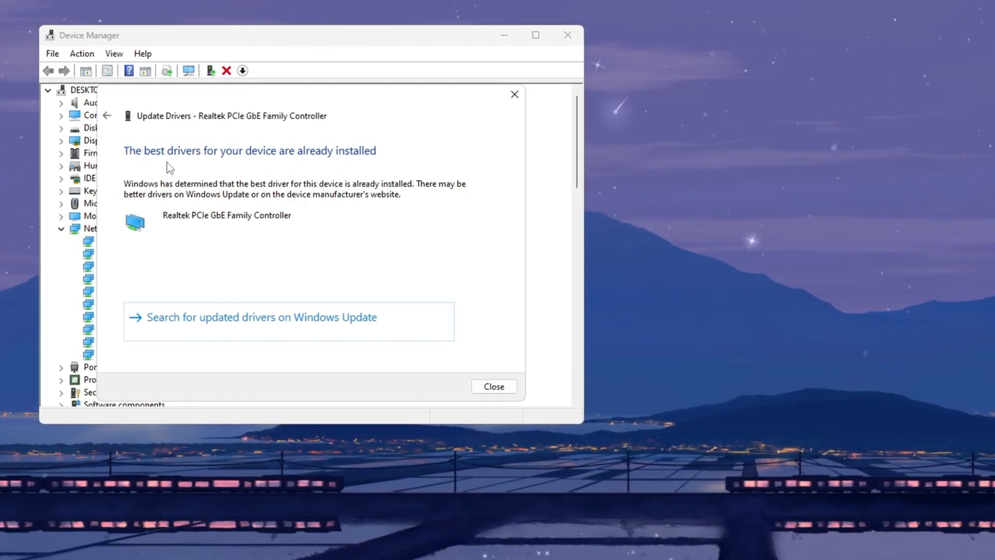
click(493, 386)
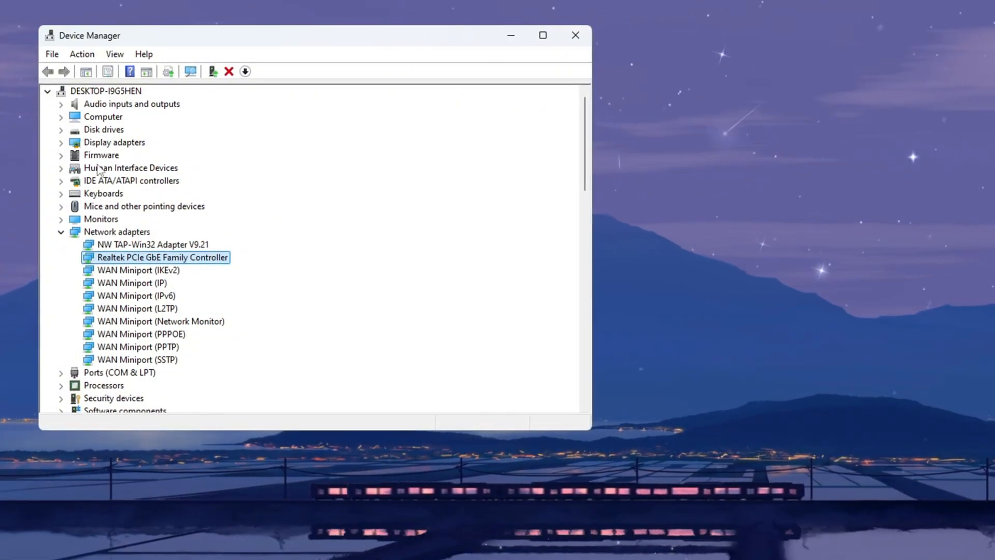
Step: In the Realtek adapter's Power Management, untick allowing the computer to turn off the device
right_click(163, 257)
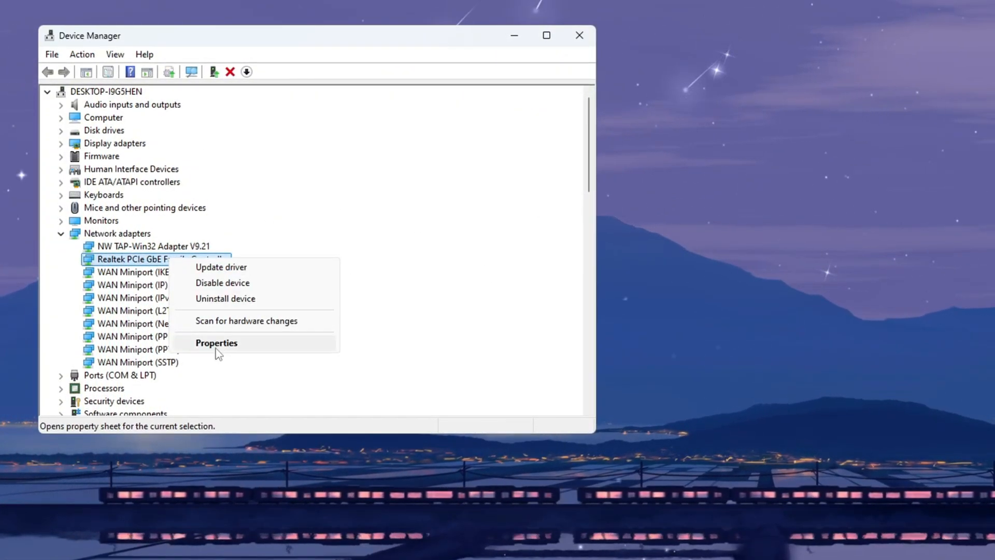
click(217, 342)
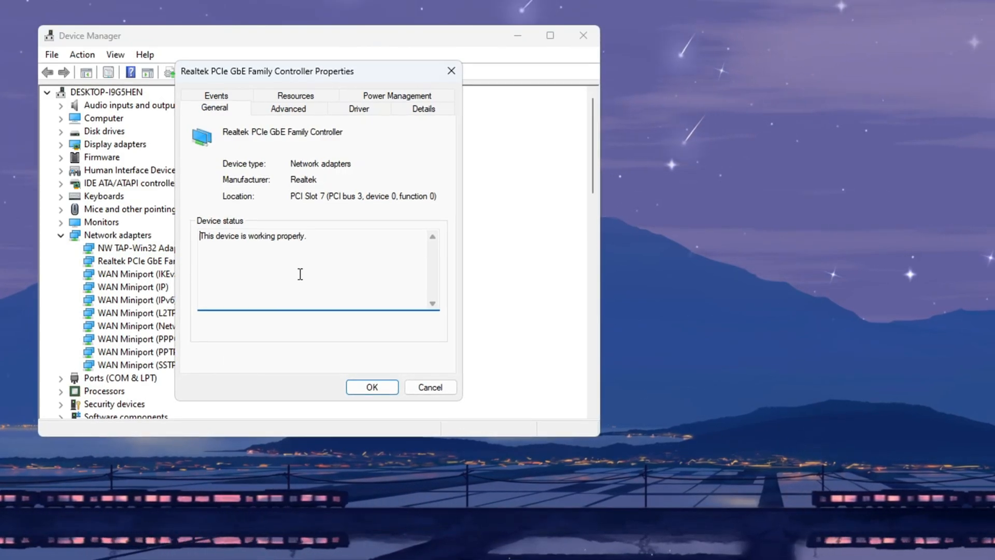
click(398, 95)
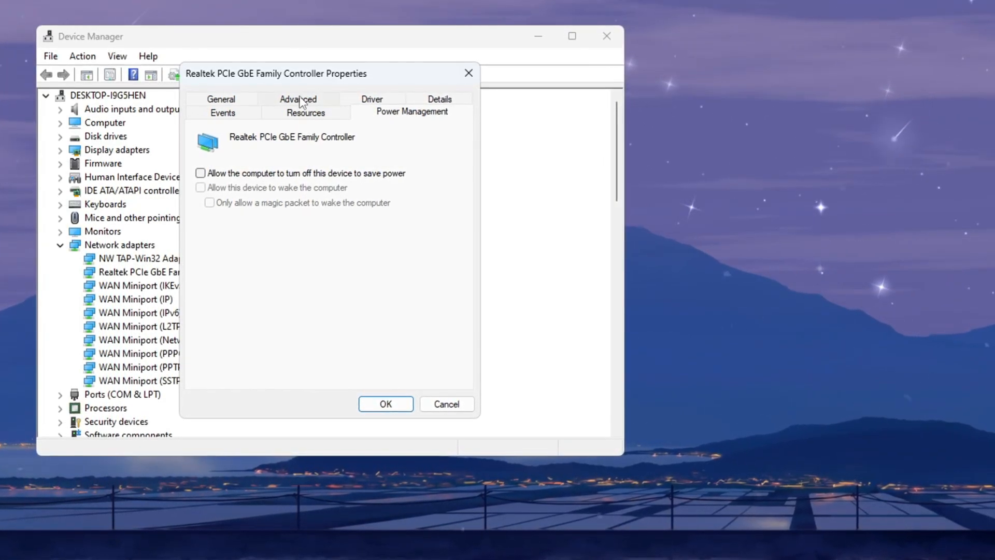
Step: On the Advanced tab keep Speed & Duplex at Auto Negotiation and confirm with OK
click(298, 99)
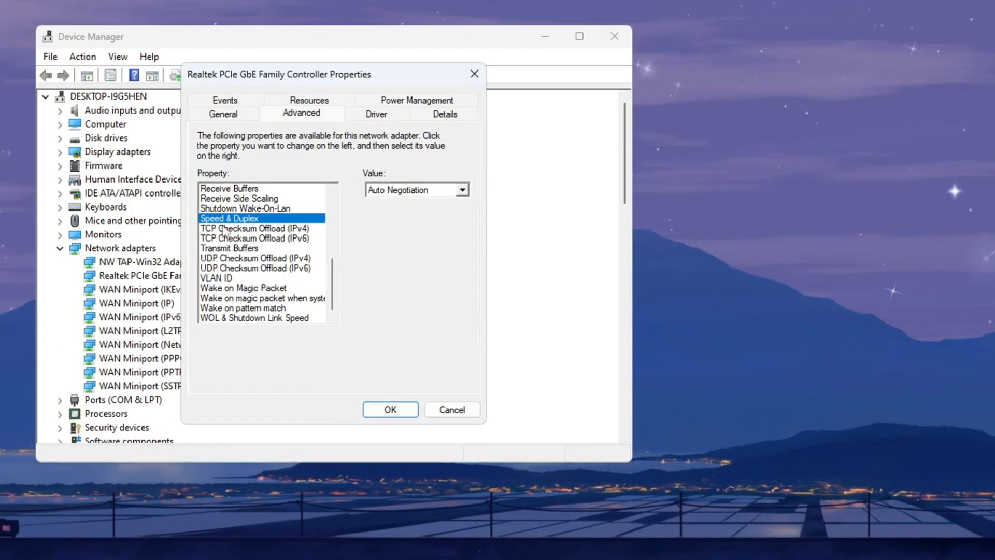
click(464, 190)
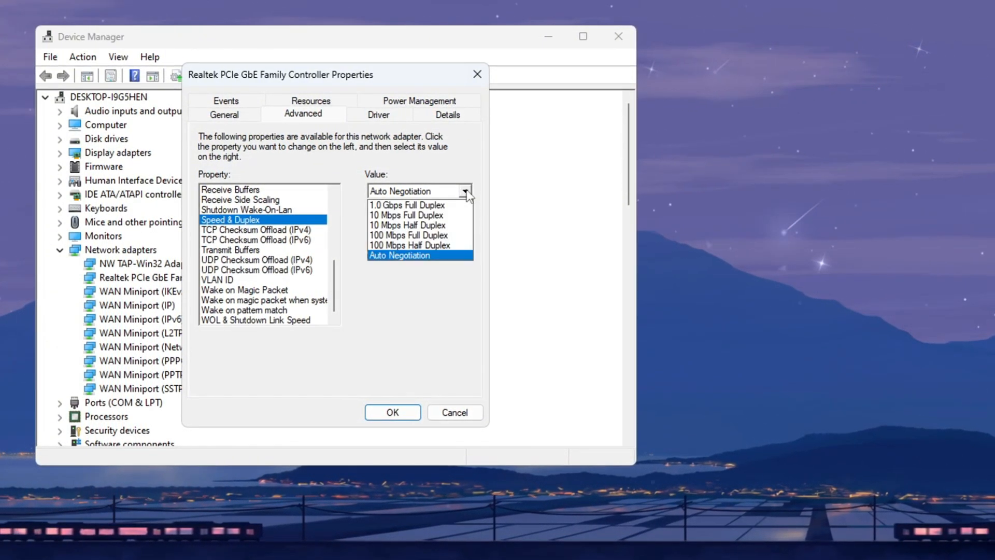
click(405, 204)
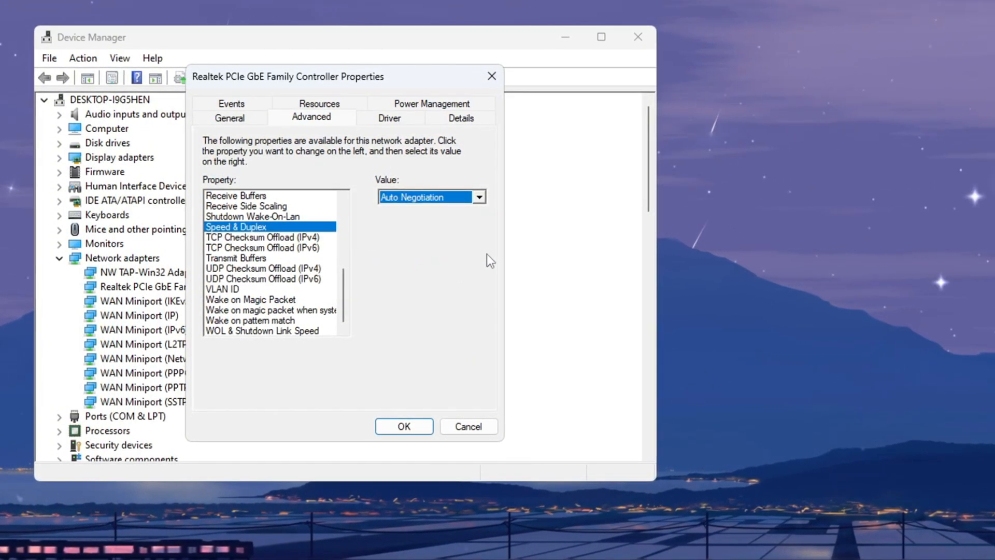
click(404, 426)
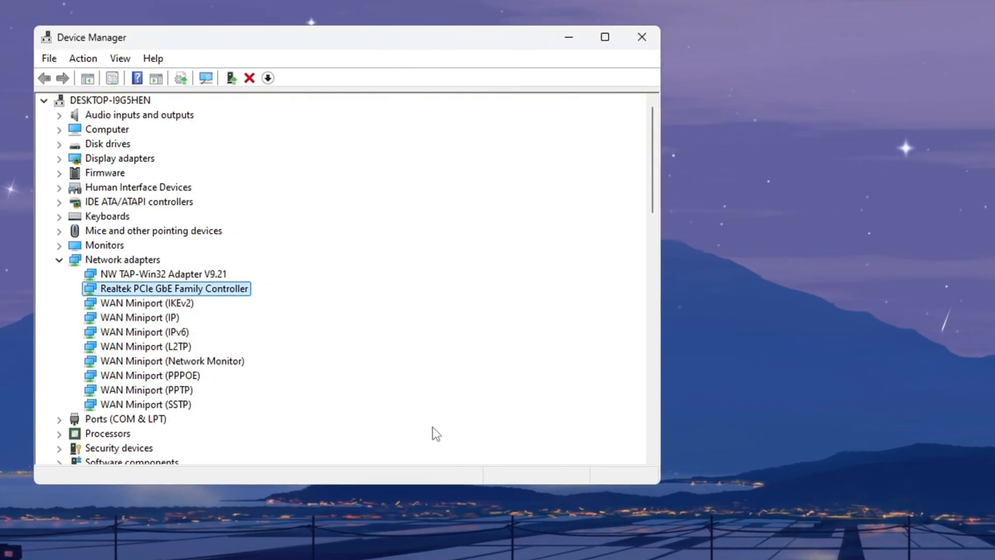
mouse_move(646, 36)
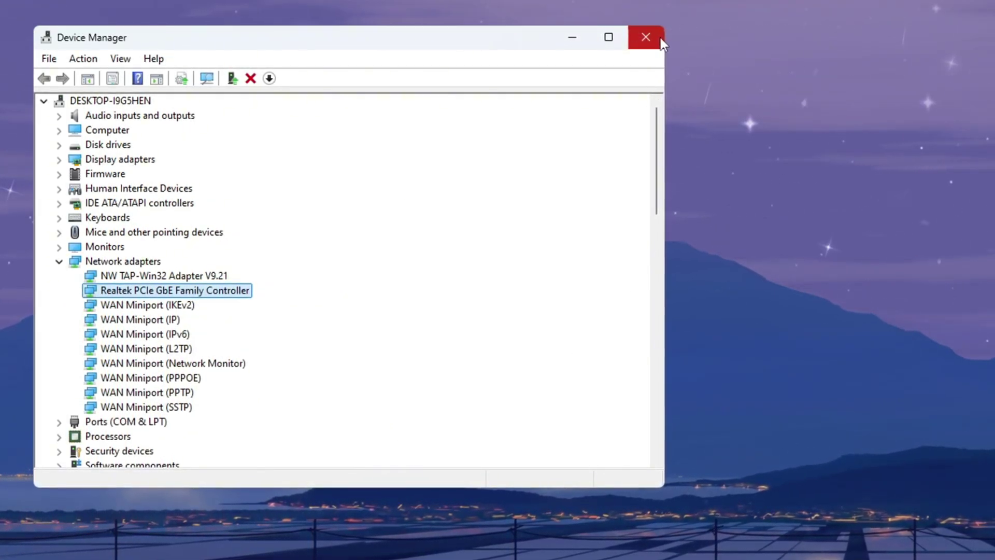
mouse_move(648, 37)
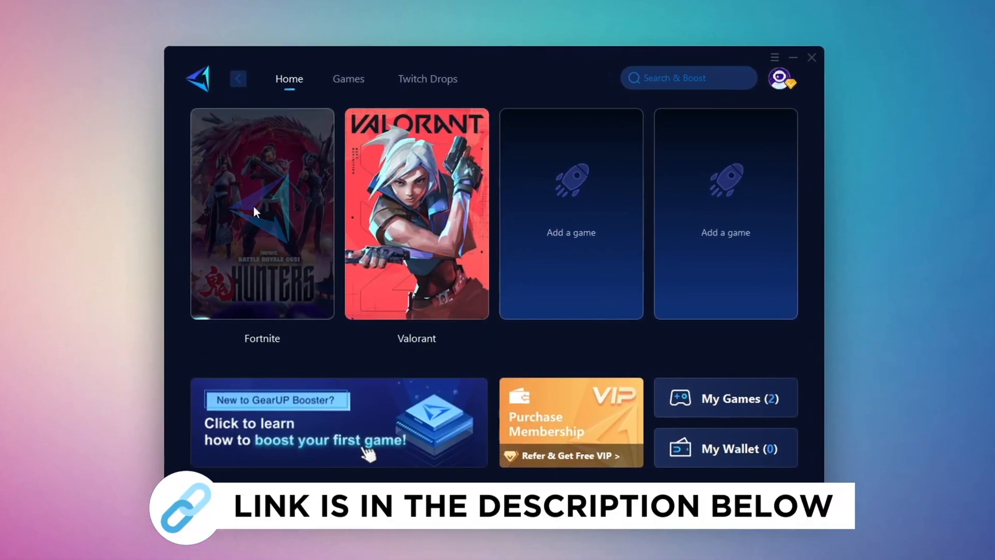
Step: Browse the GearUP Booster Games catalogue, scrolling through the popular titles
click(347, 79)
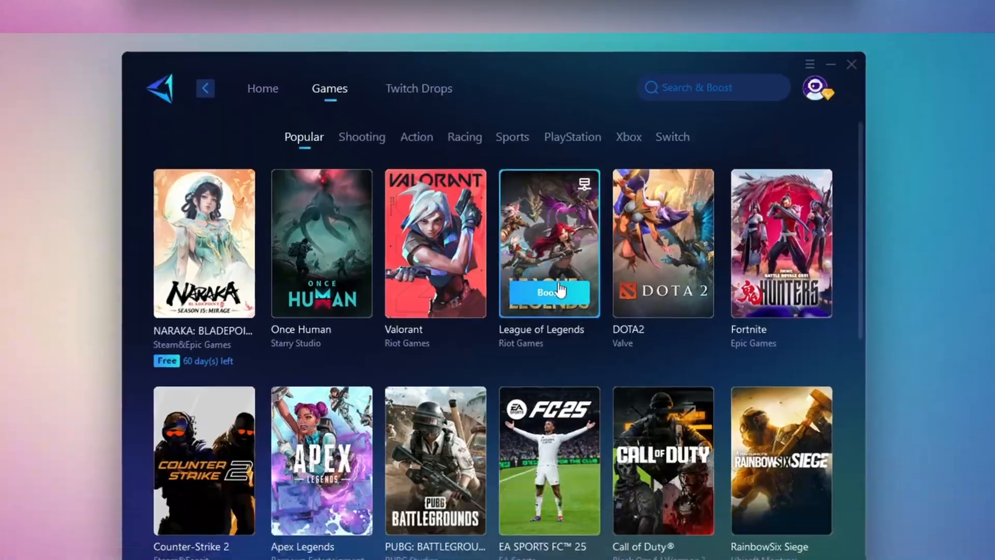
scroll(down, 3)
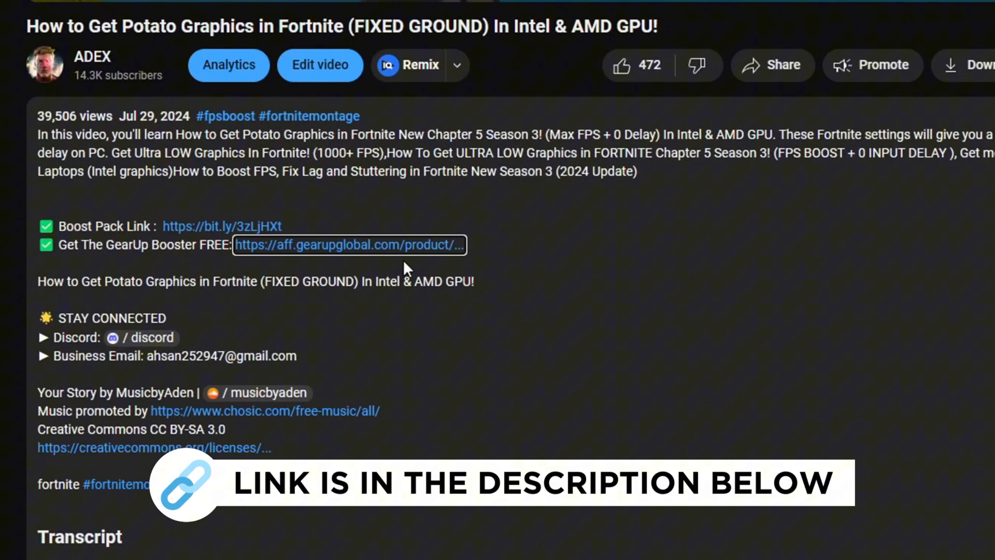
mouse_move(323, 222)
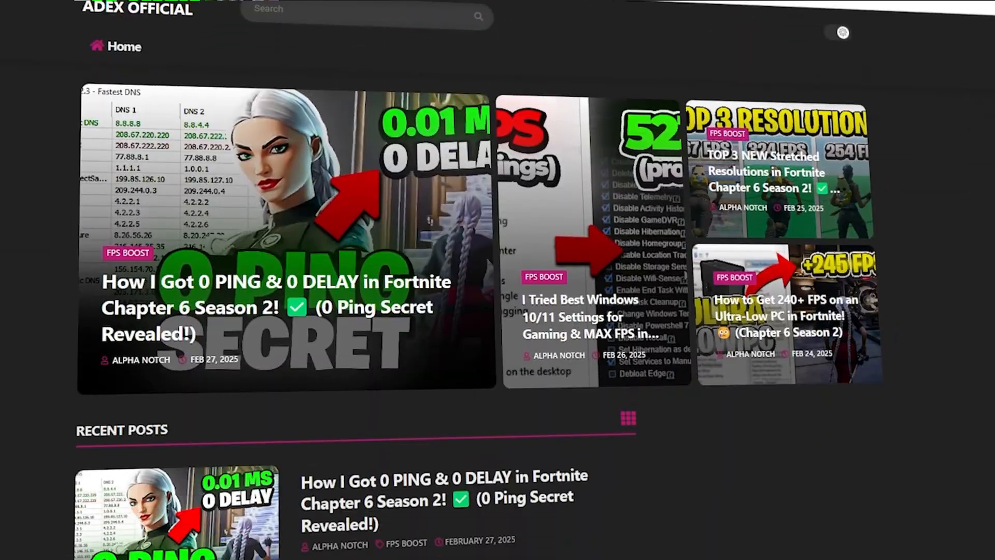
scroll(down, 3)
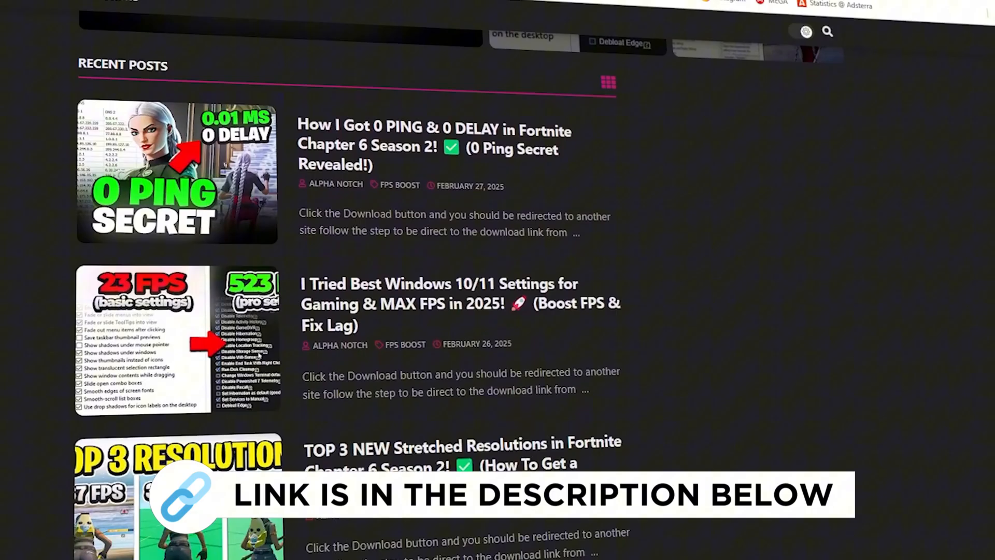
scroll(down, 3)
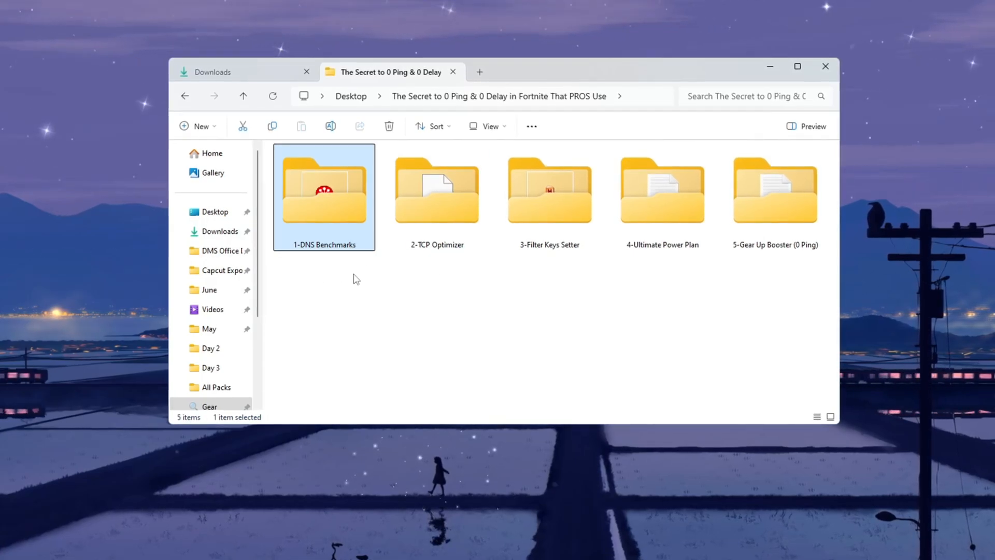
Step: Launch DNSBench.exe from the pack's 1-DNS Benchmarks folder
double_click(323, 189)
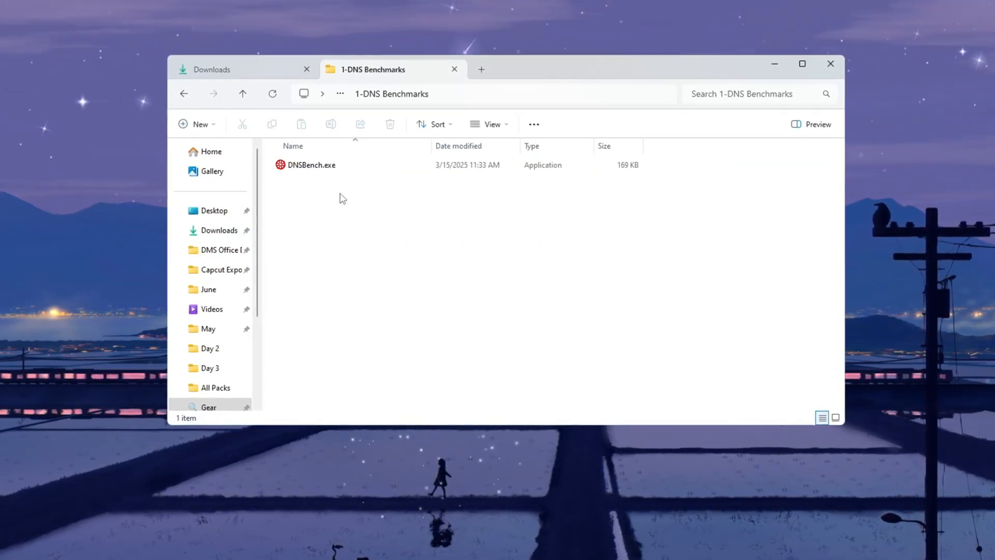
right_click(311, 164)
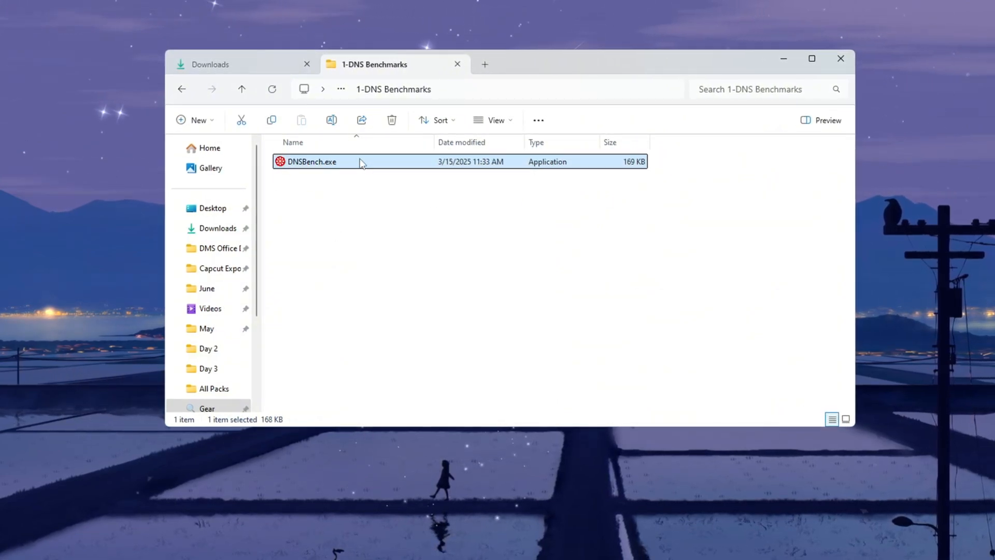
double_click(311, 161)
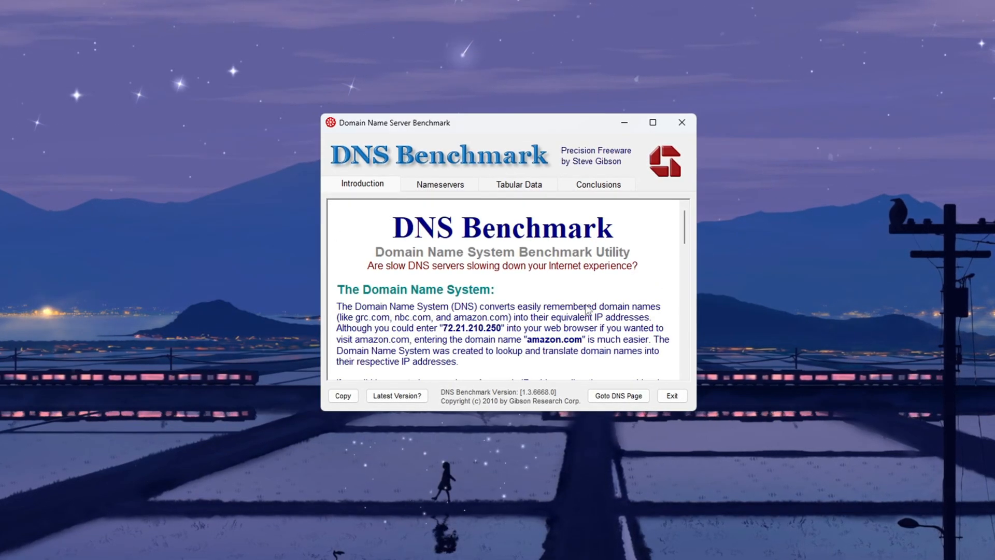
click(440, 183)
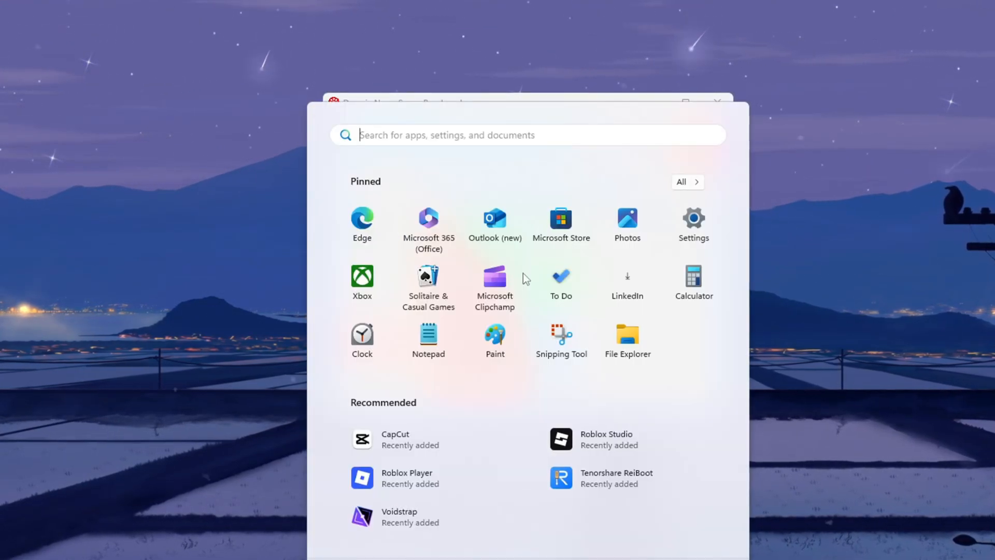
Step: Search Start for 'networ' to find the network connections settings
text(news)
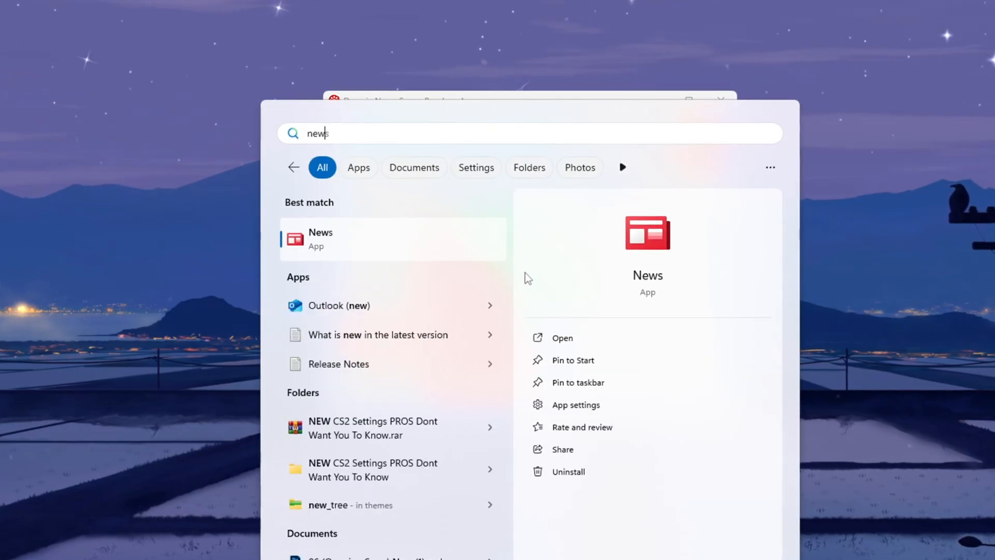
text(networ)
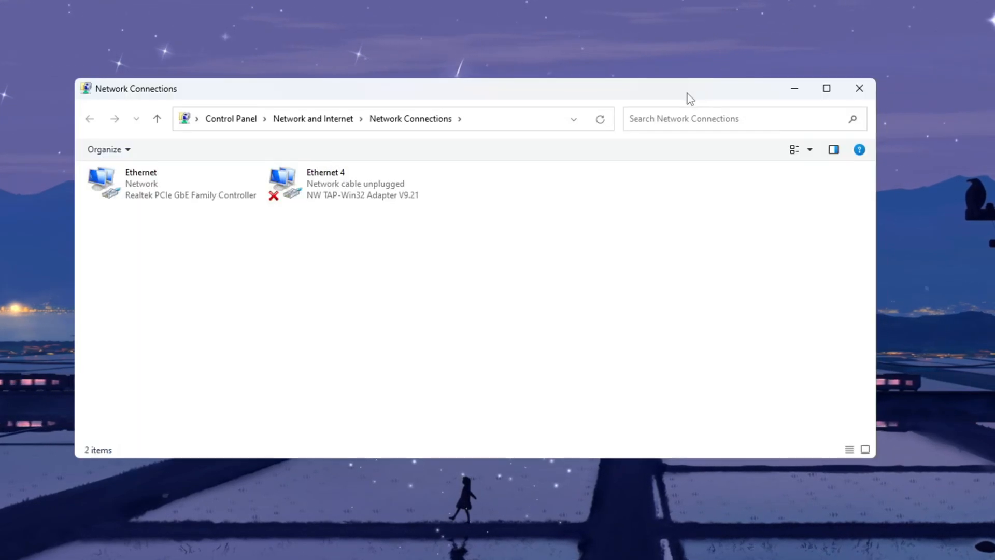
Step: Set the Ethernet IPv4 DNS servers to 1.1.1.1 preferred and 1.0.0.1 alternate
right_click(140, 183)
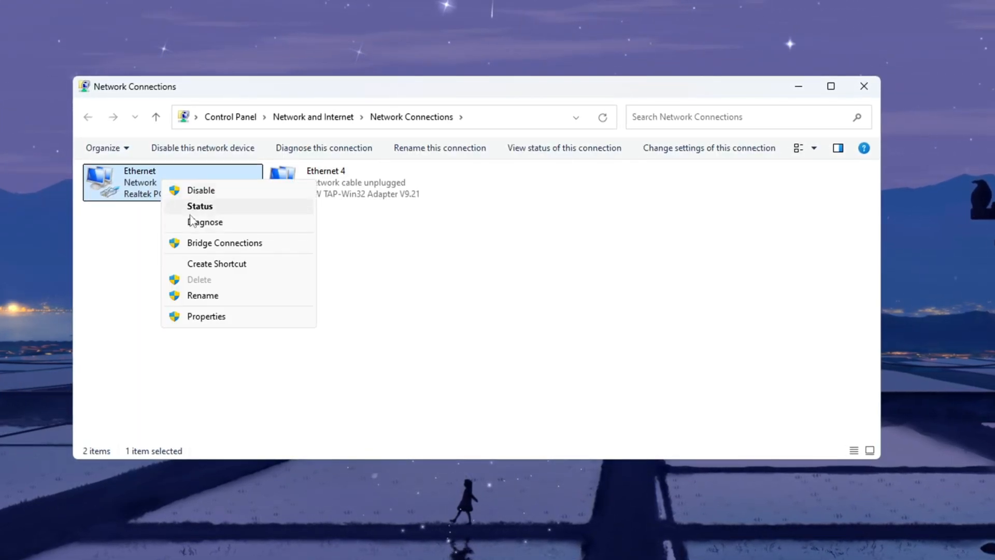
click(205, 316)
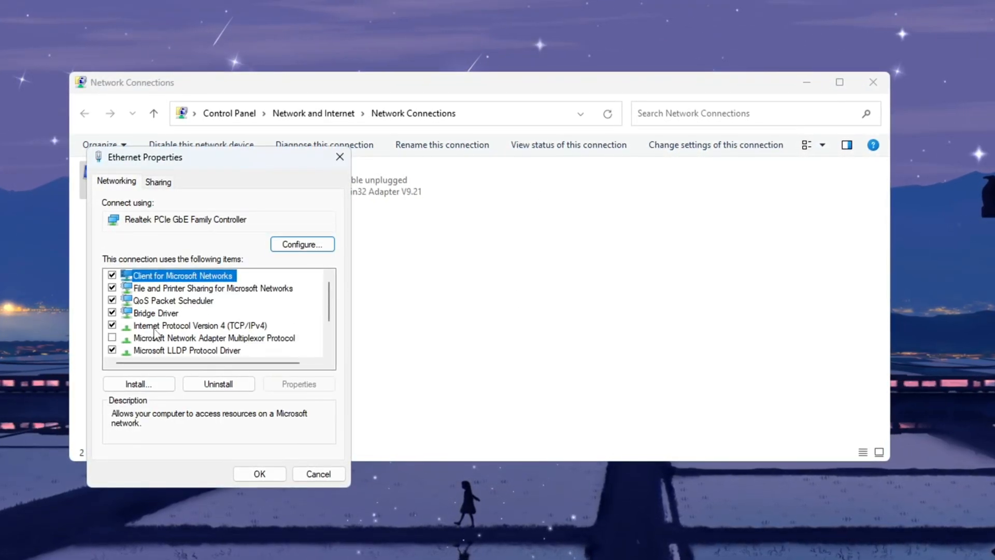
double_click(200, 325)
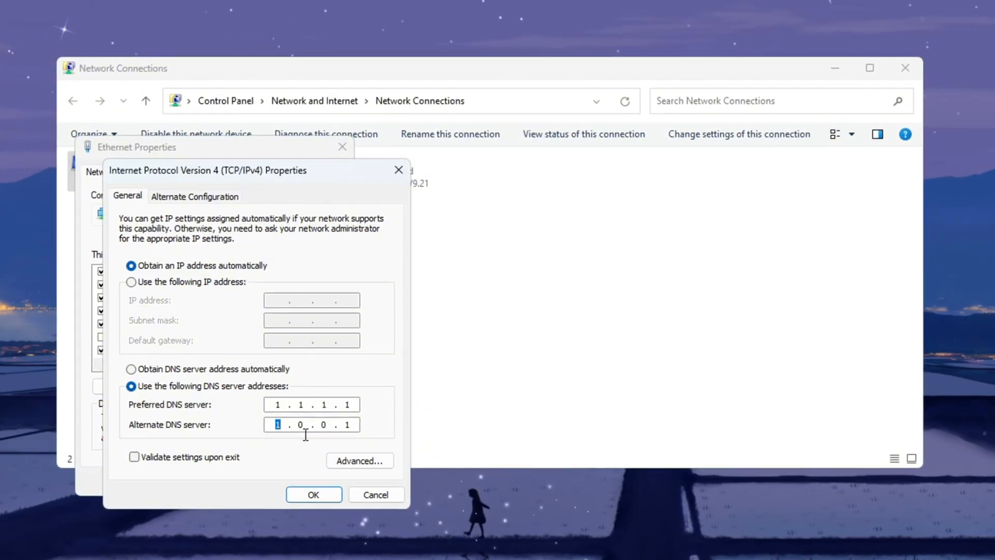
click(313, 494)
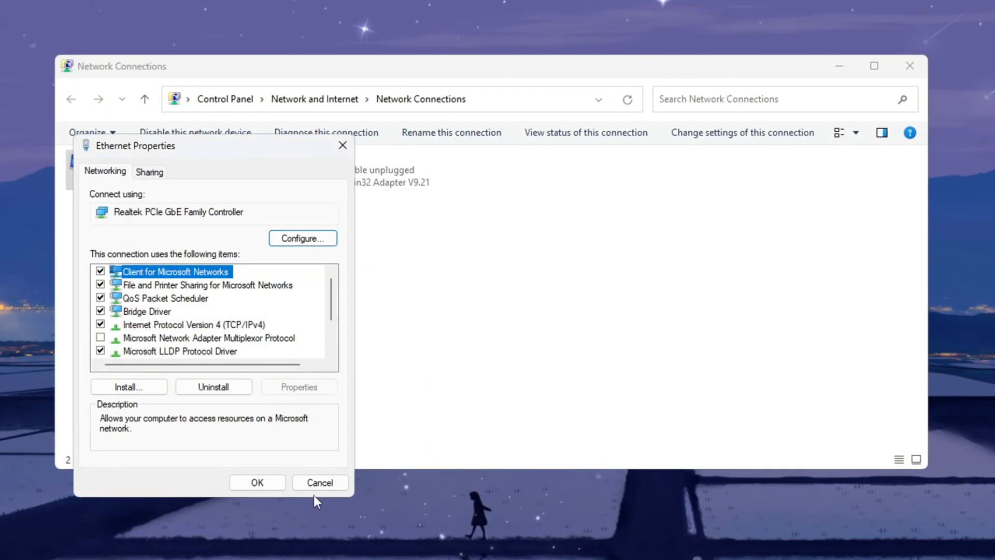
click(320, 482)
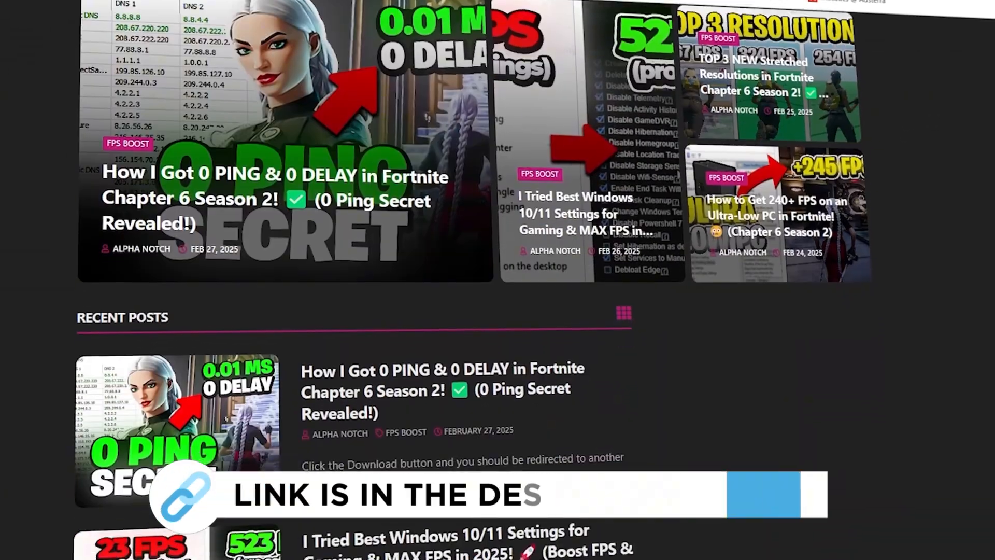
Step: Run TCPOptimizer.exe from the 2-TCP Optimizer folder and select the Realtek adapter with Custom settings
scroll(down, 3)
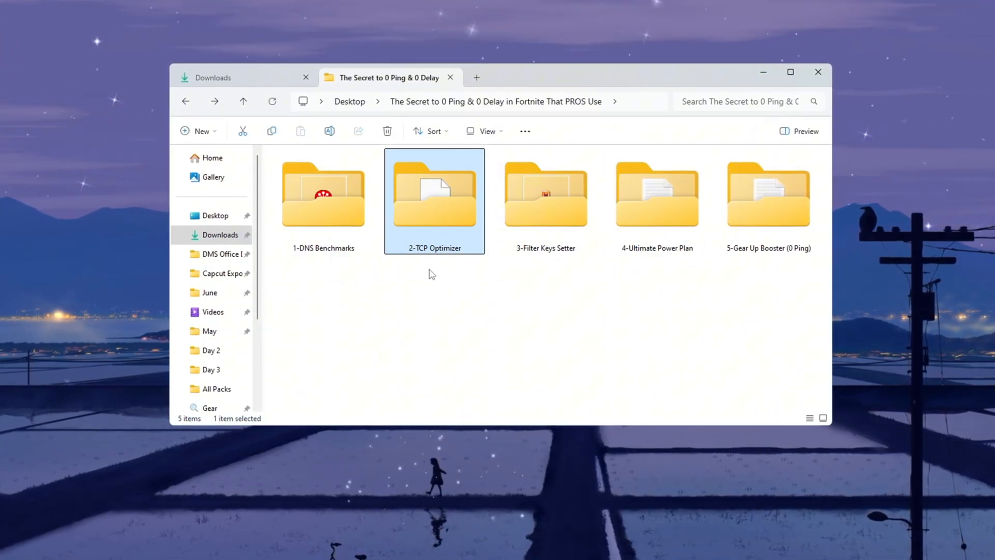
double_click(434, 194)
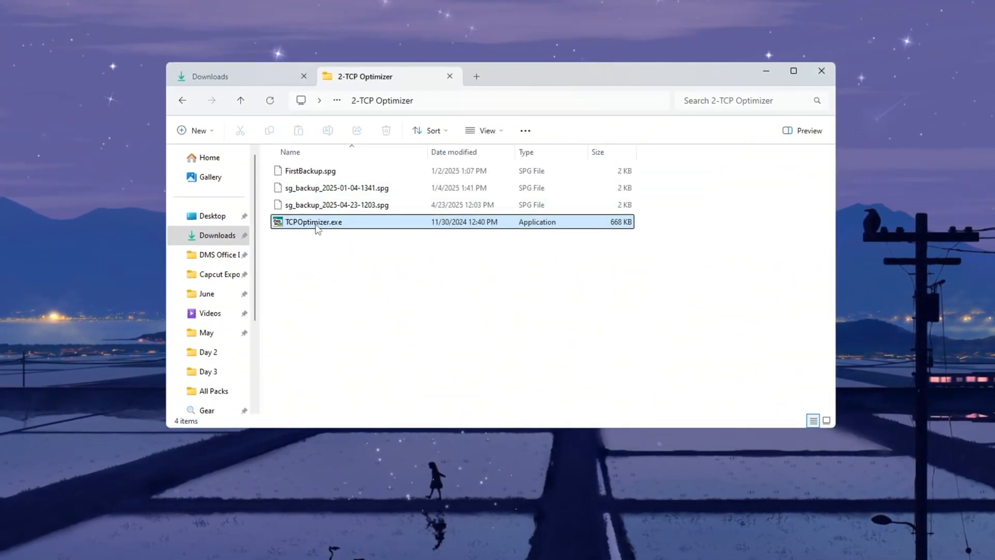
double_click(313, 222)
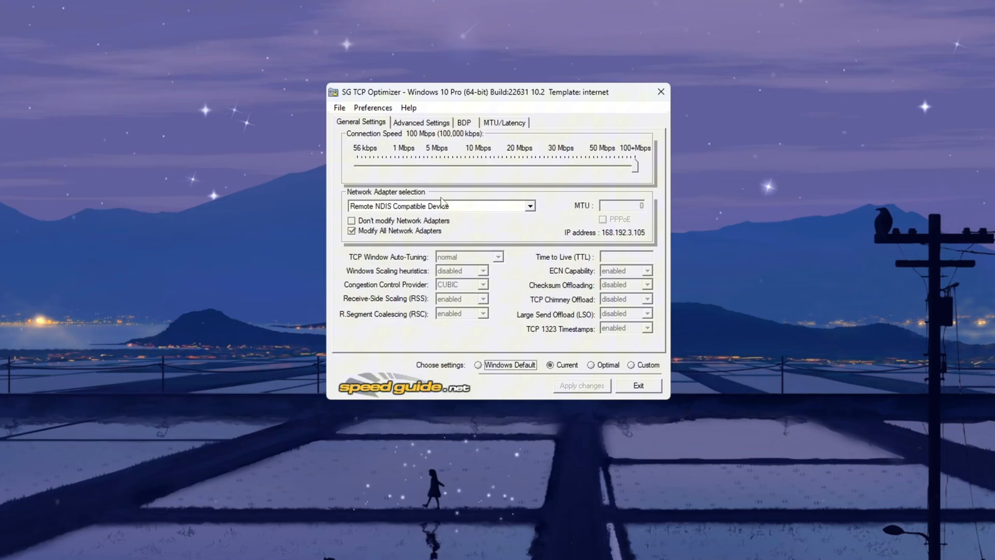
click(529, 205)
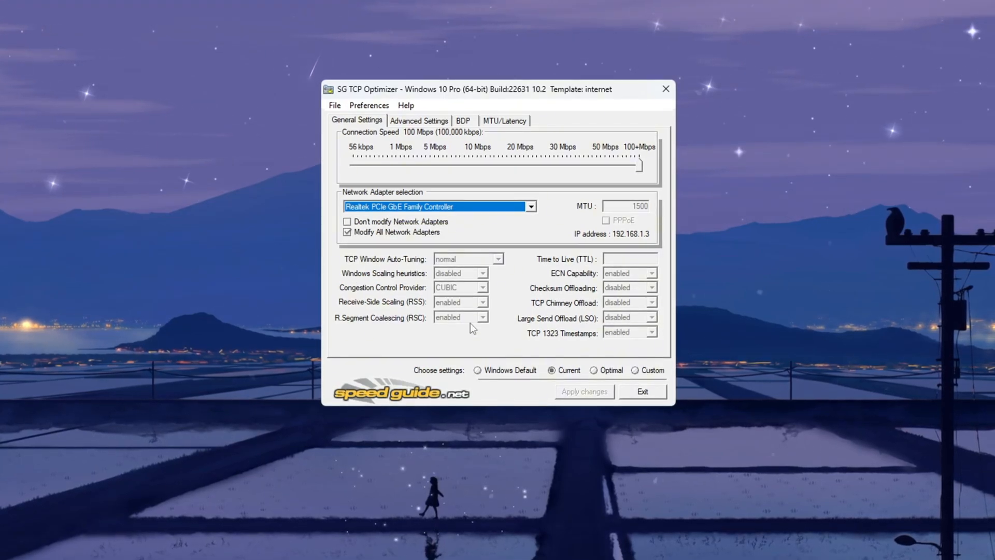
click(637, 371)
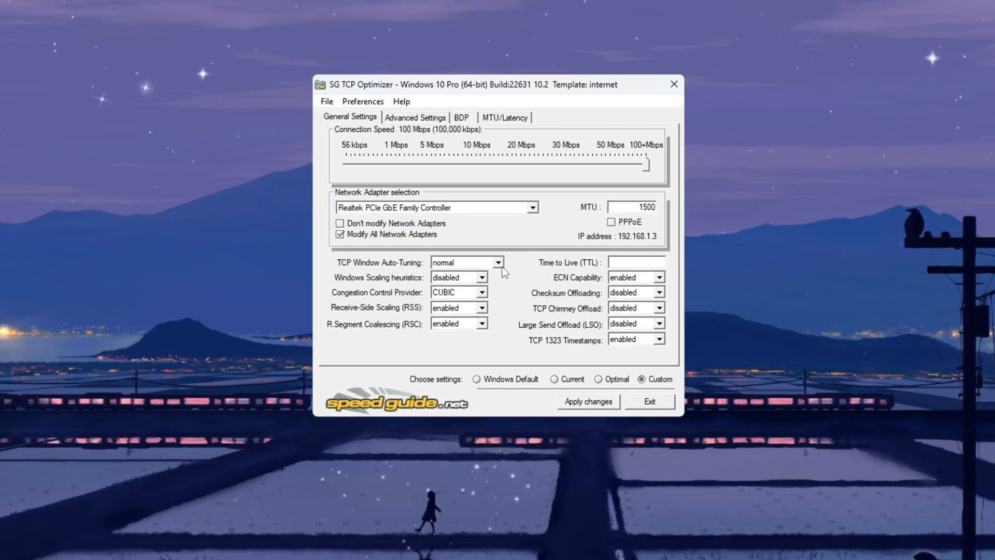
Step: Set Window Auto-Tuning to normal, TTL to 64 and TCP 1323 Timestamps to enabled
click(463, 263)
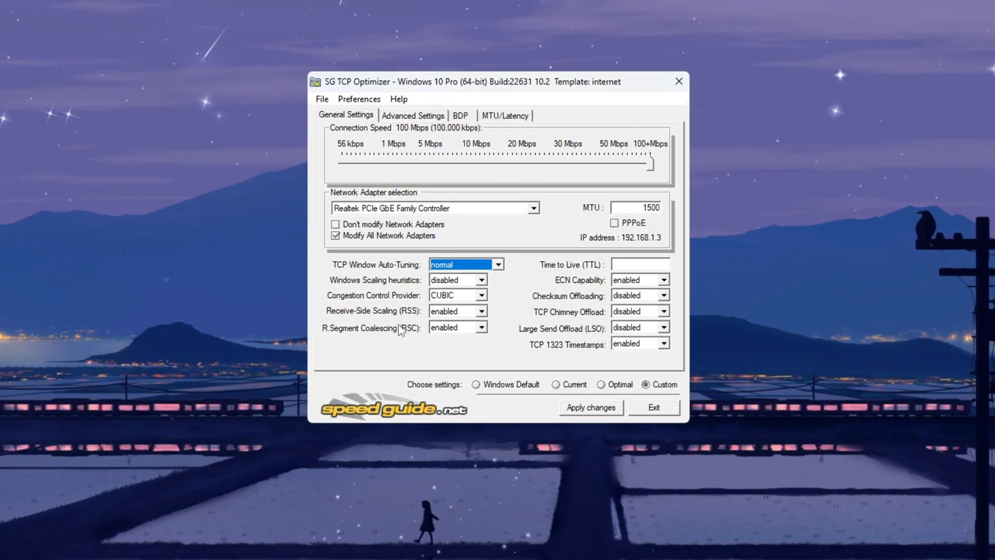
text(64)
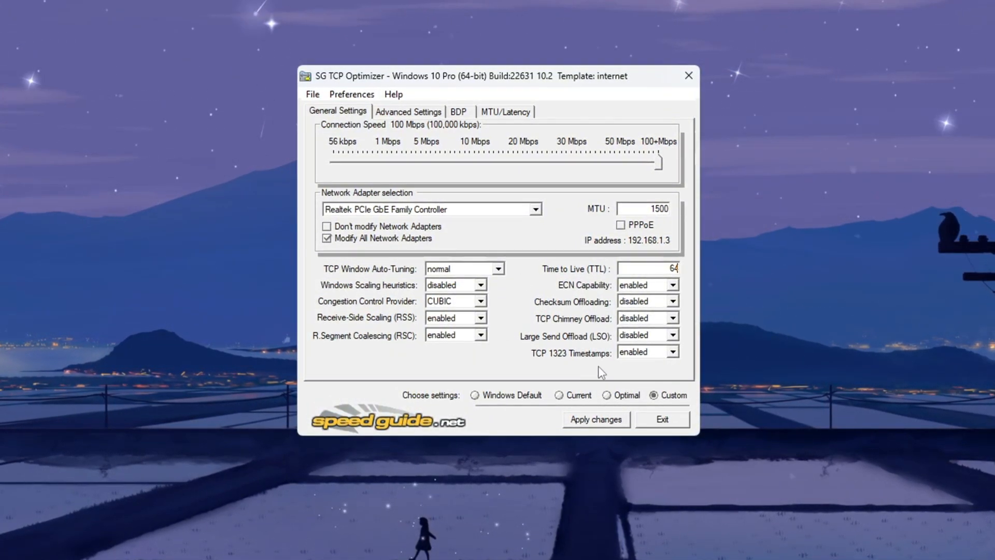
click(674, 354)
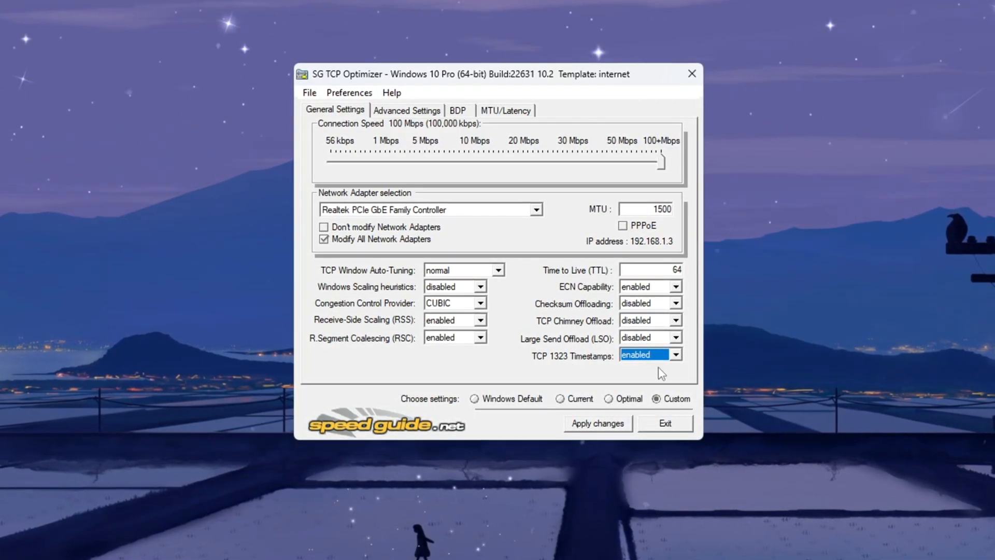
Step: On Advanced Settings set SystemResponsiveness to gaming: 0 and bring up the Apply changes summary
click(406, 110)
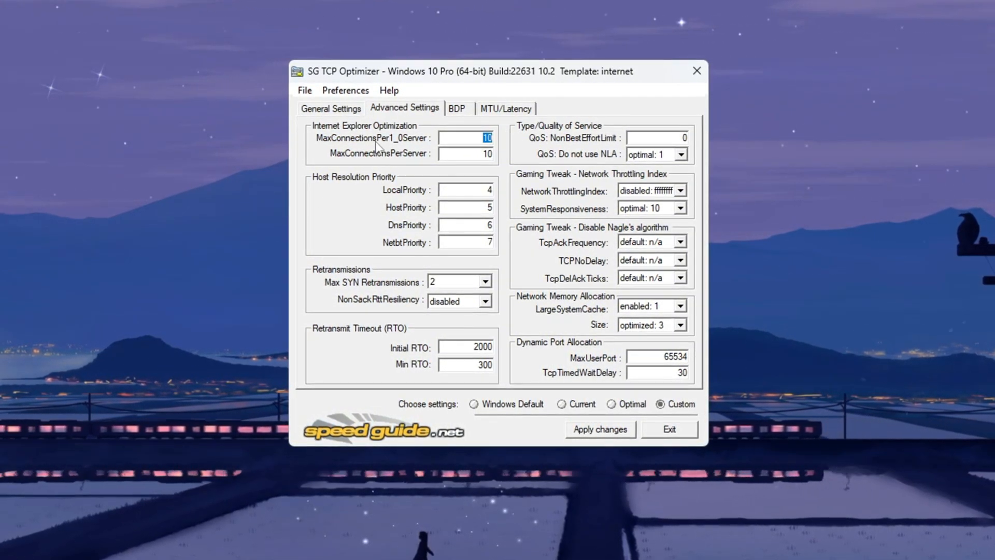
click(466, 153)
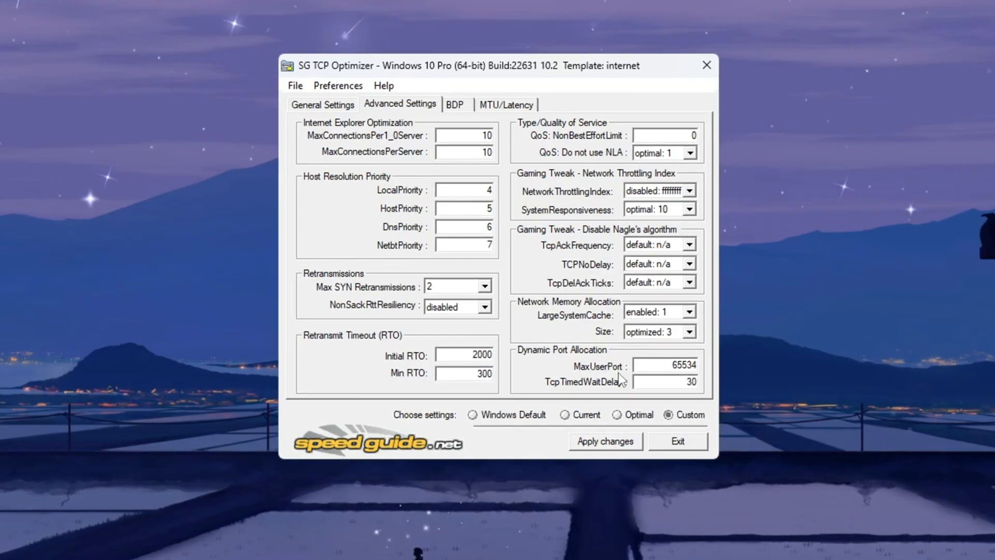
click(657, 190)
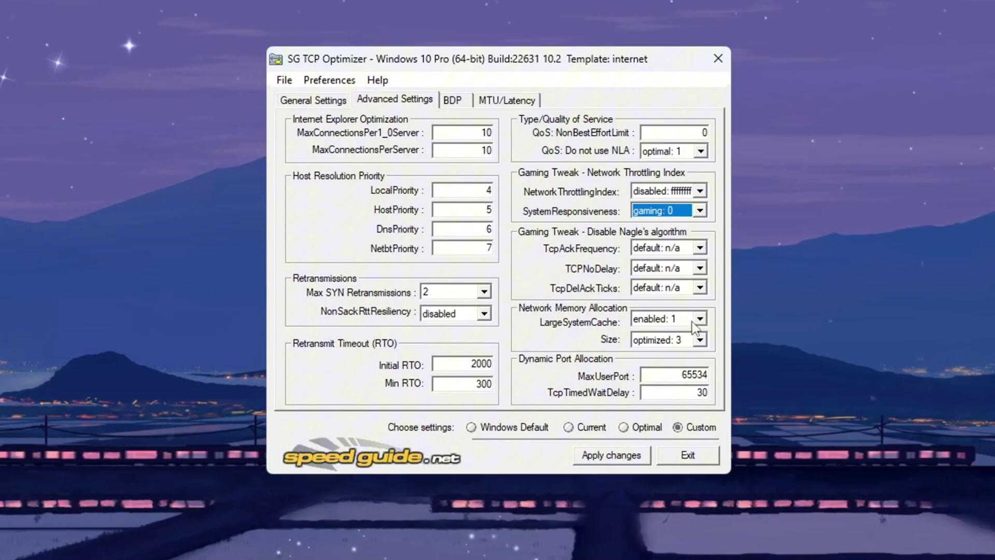
click(666, 340)
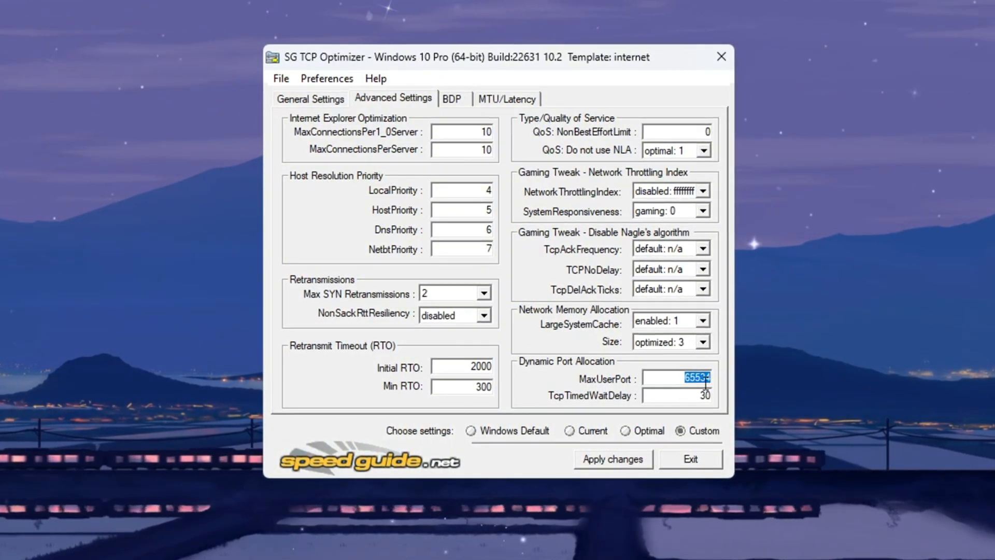
click(670, 396)
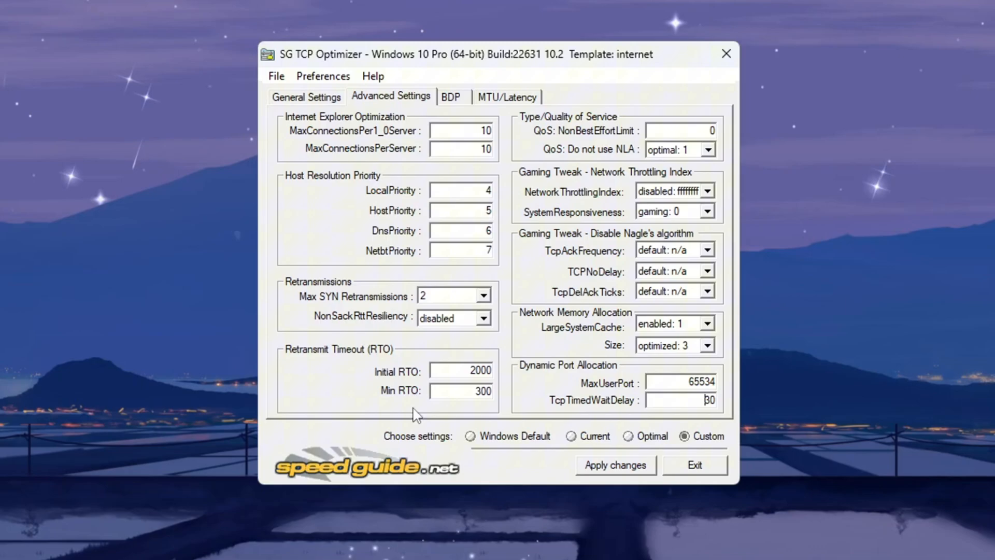
click(613, 465)
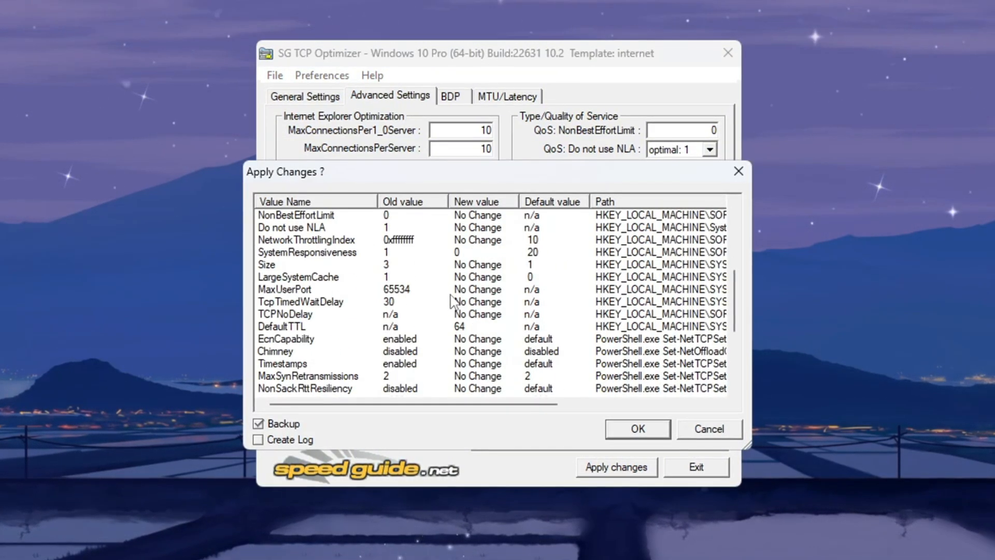
Step: Scroll the Apply Changes list to review values such as DefaultTTL 64 and SystemResponsiveness 0
scroll(down, 3)
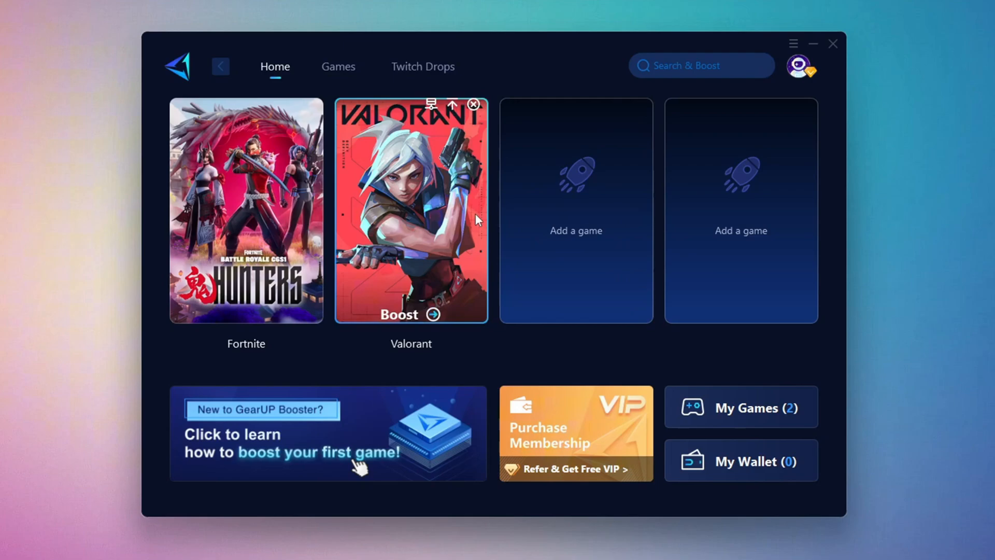
Step: Browse Games, return to Home and start boosting Fortnite
click(800, 68)
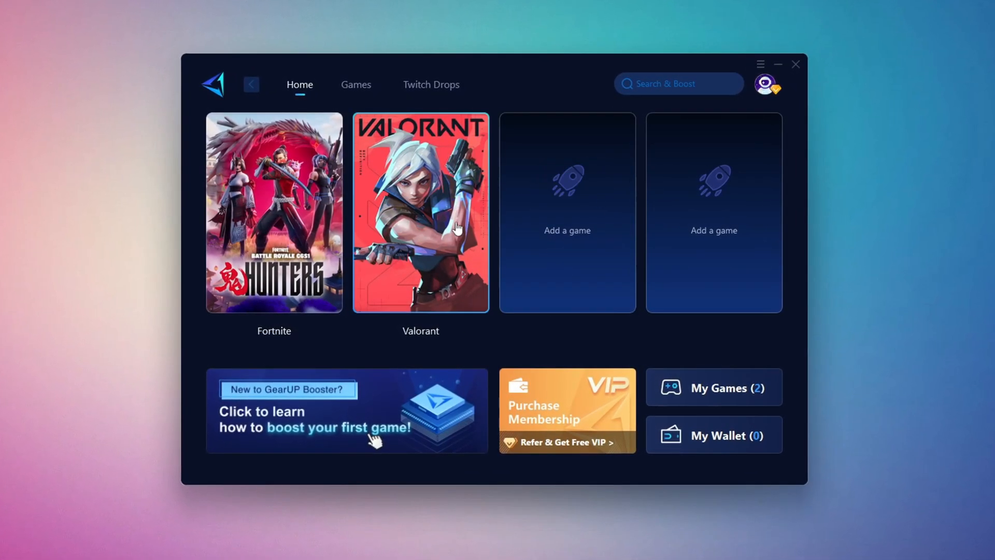
click(352, 81)
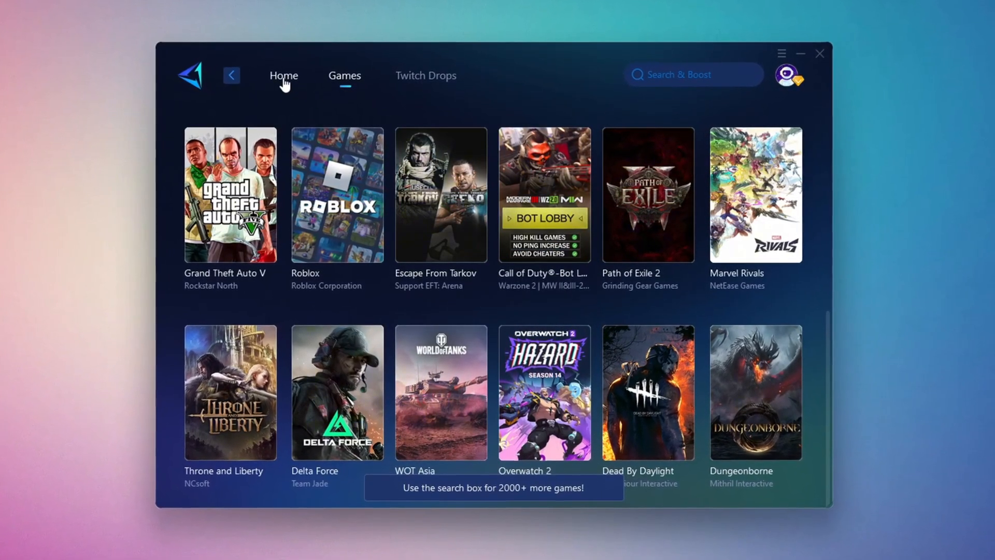
click(283, 75)
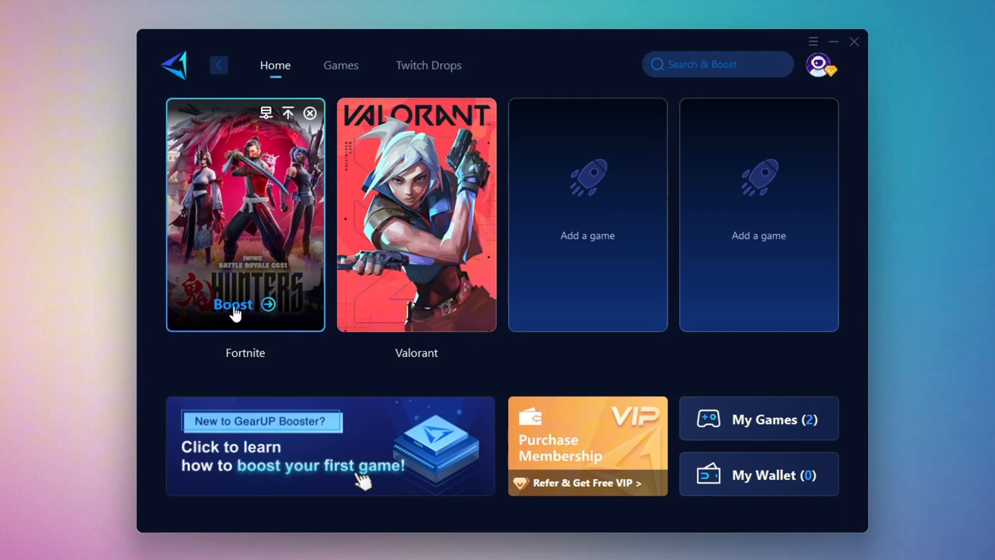
mouse_move(235, 181)
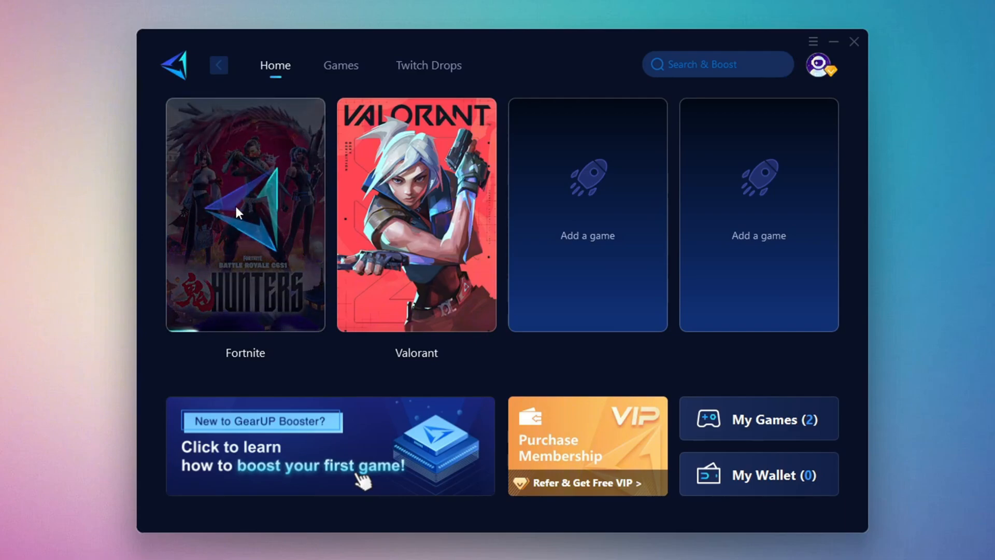
click(244, 214)
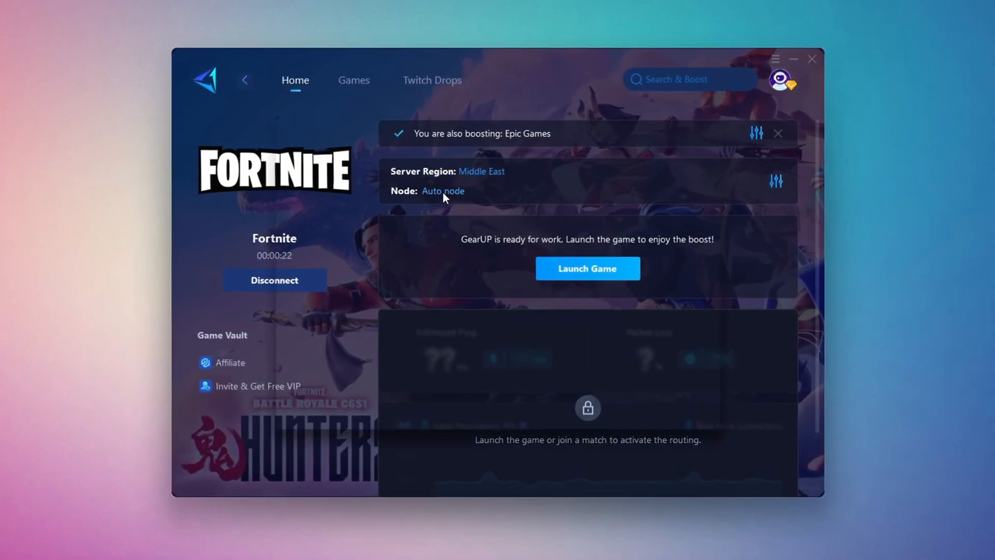
Step: Keep Auto node selected in the Middle East node list for Fortnite and dismiss the booster window
click(442, 191)
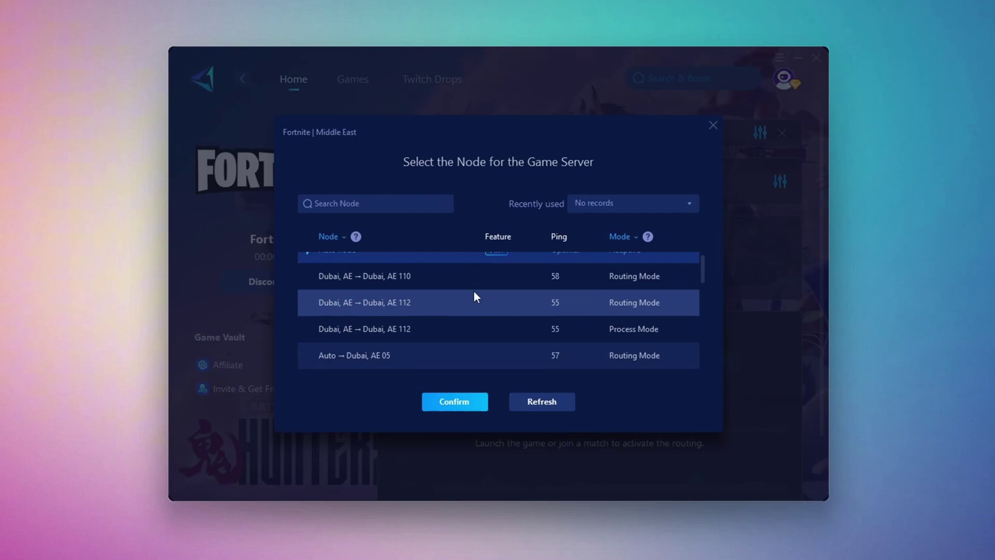
scroll(up, 3)
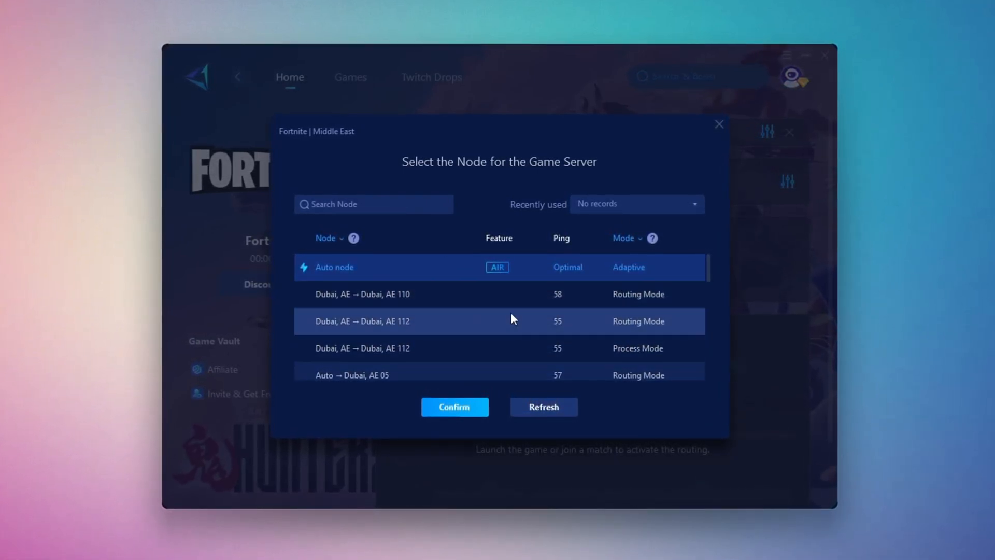
click(454, 406)
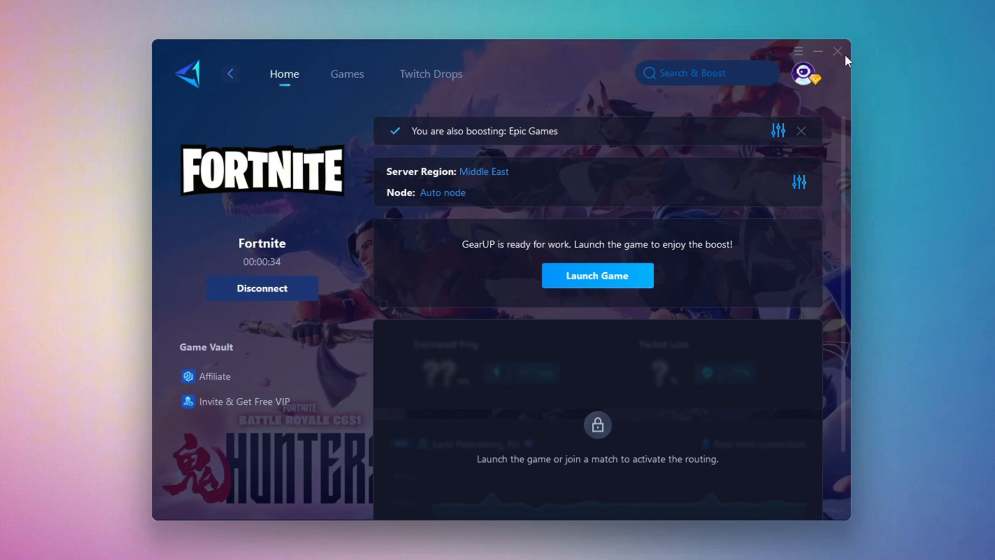
click(596, 275)
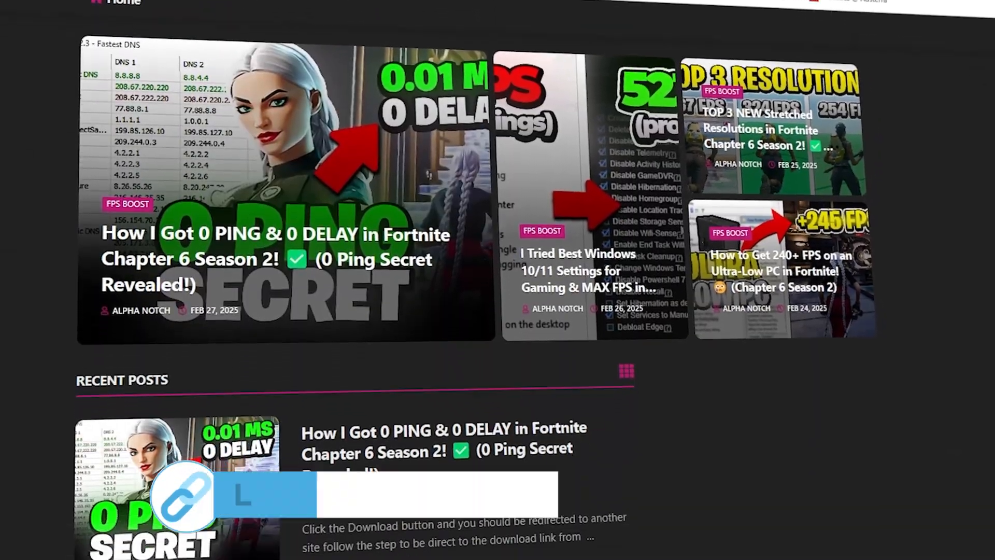
scroll(down, 3)
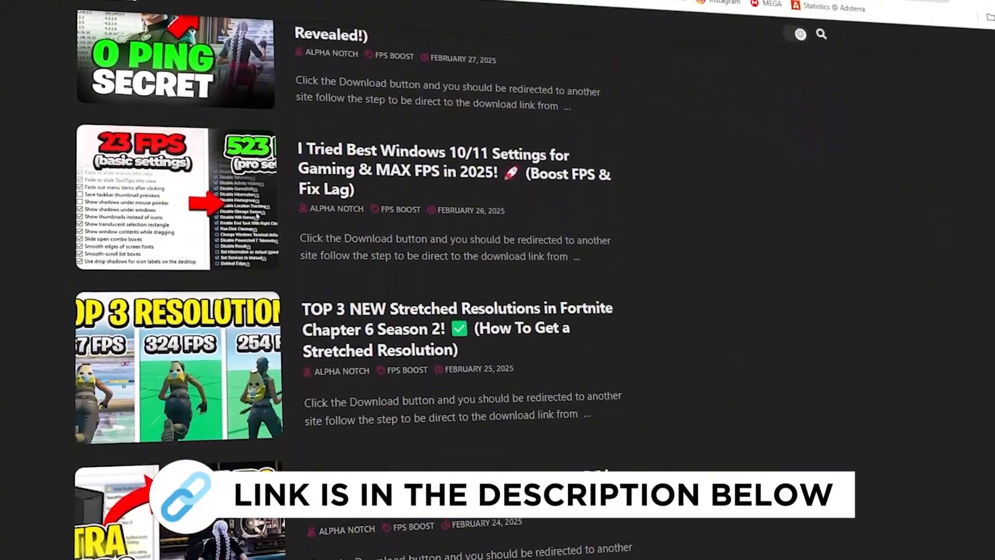
scroll(down, 3)
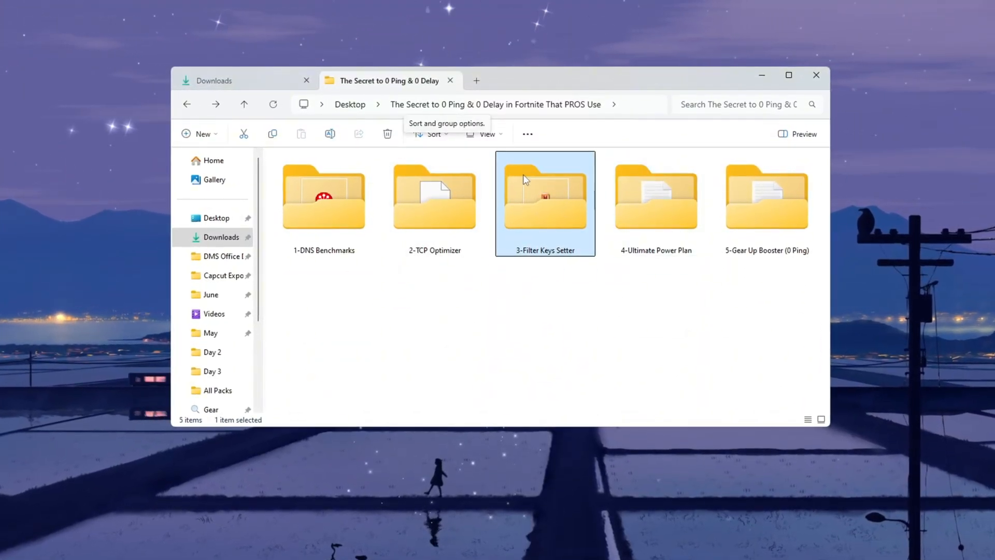
Step: Launch FilterKeysSetter.exe with 0 ms ignore, 130 ms delay, 10 ms rate, saved to registry
double_click(545, 197)
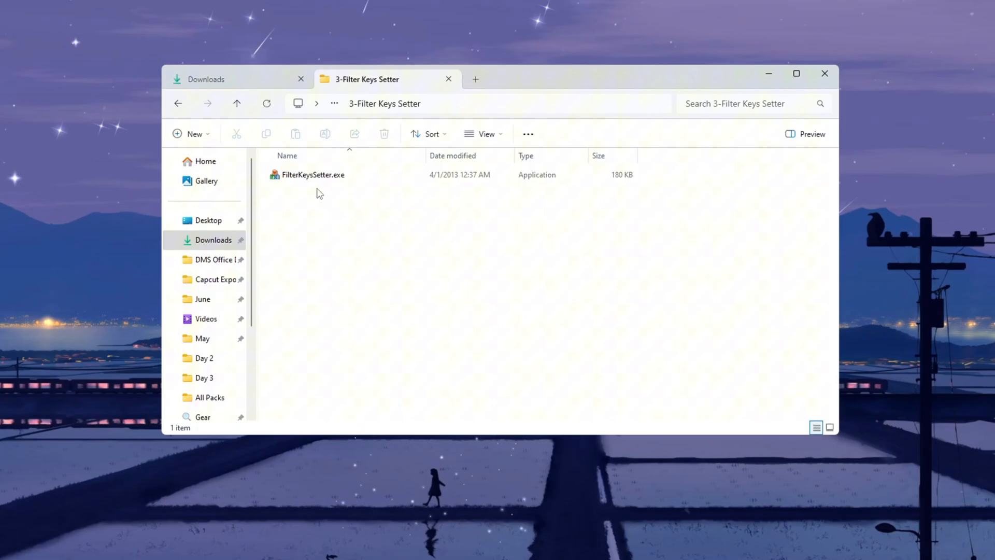
click(311, 175)
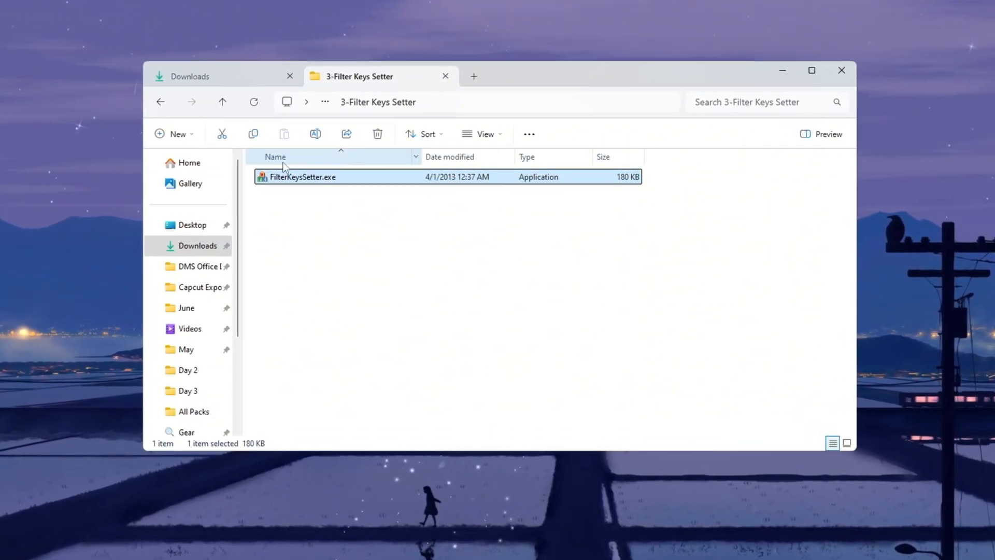
double_click(301, 176)
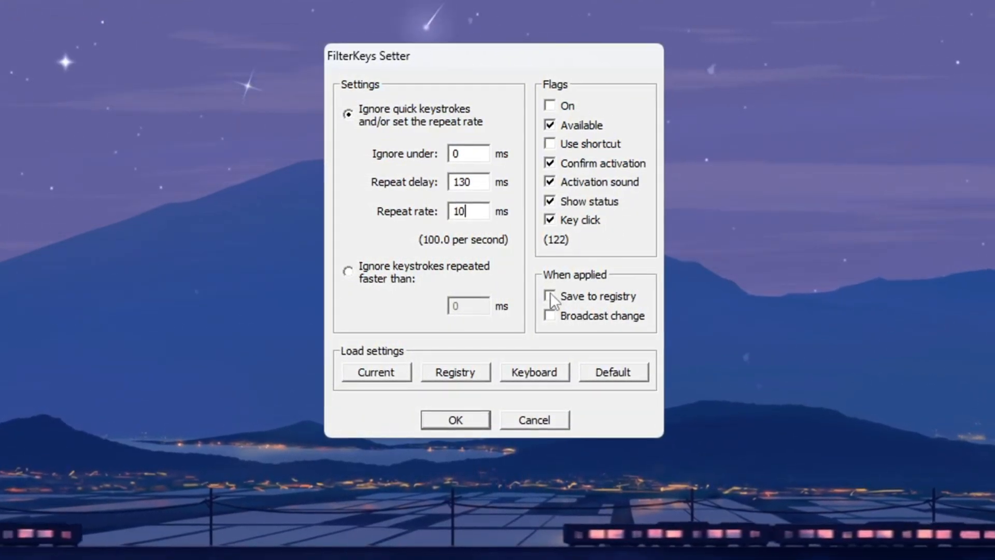
click(551, 296)
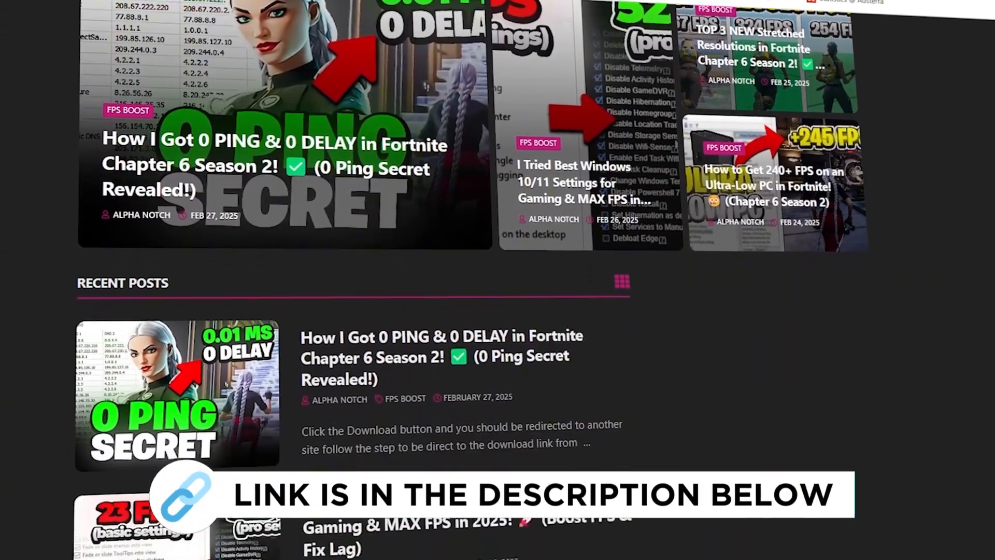
Step: Enter the 4-Ultimate Power Plan folder and search Start for 'choose a power plan'
scroll(down, 3)
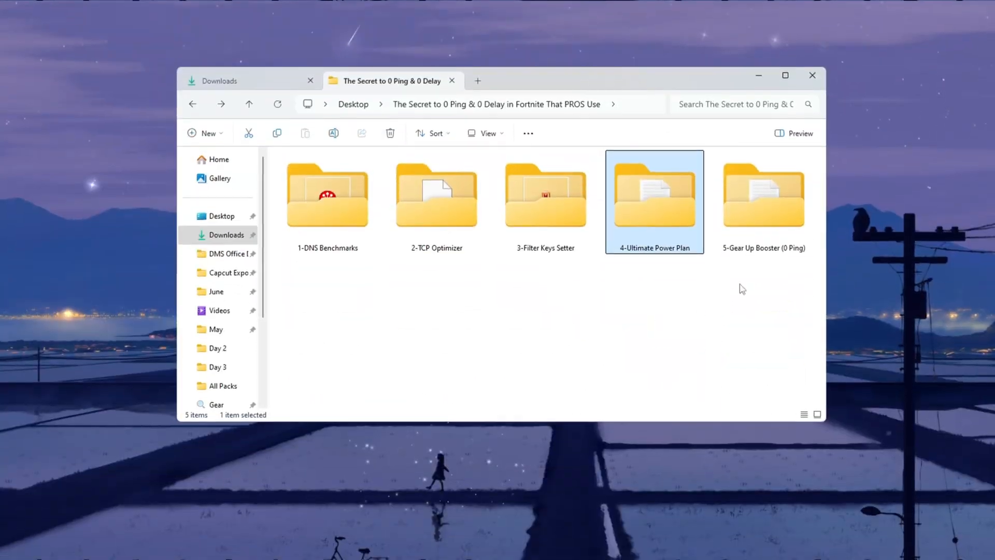
mouse_move(584, 237)
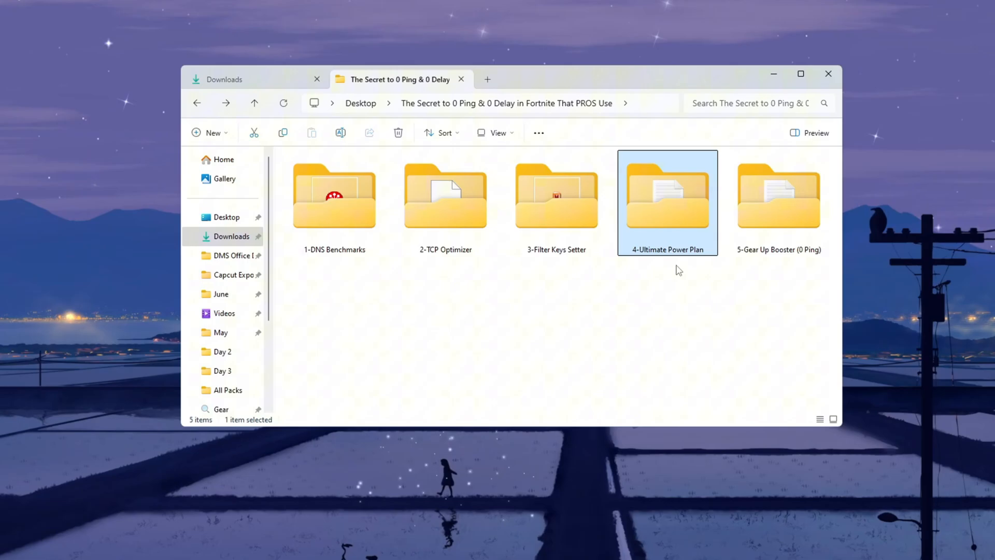
double_click(667, 203)
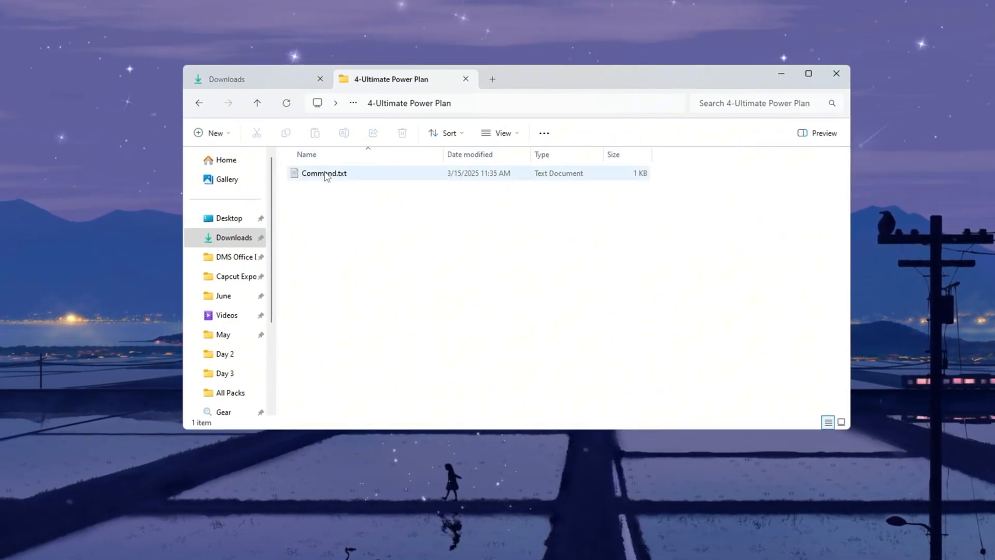
text(choose a power plan)
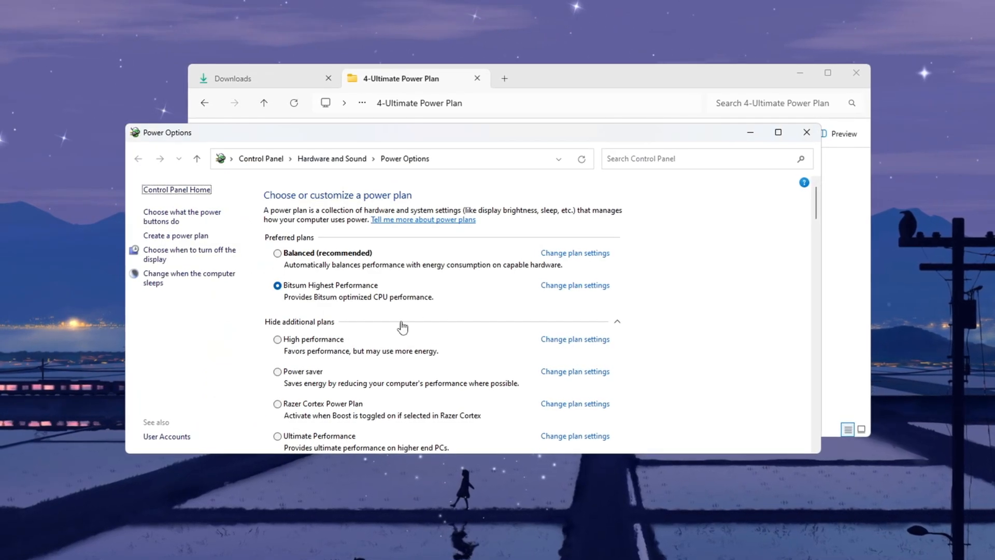
Step: Run the powercfg duplicatescheme command from Command.txt in an administrator Command Prompt
click(278, 252)
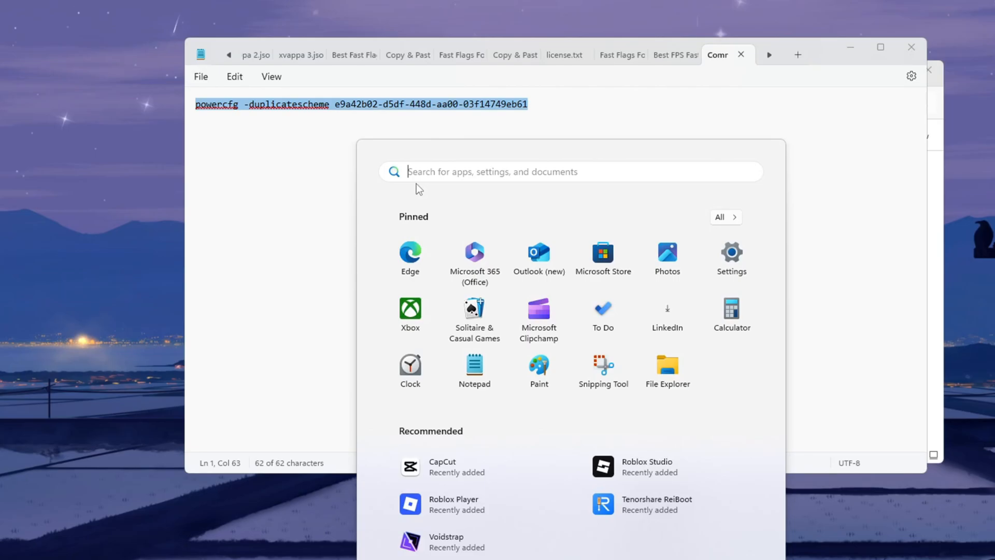
text(cmd)
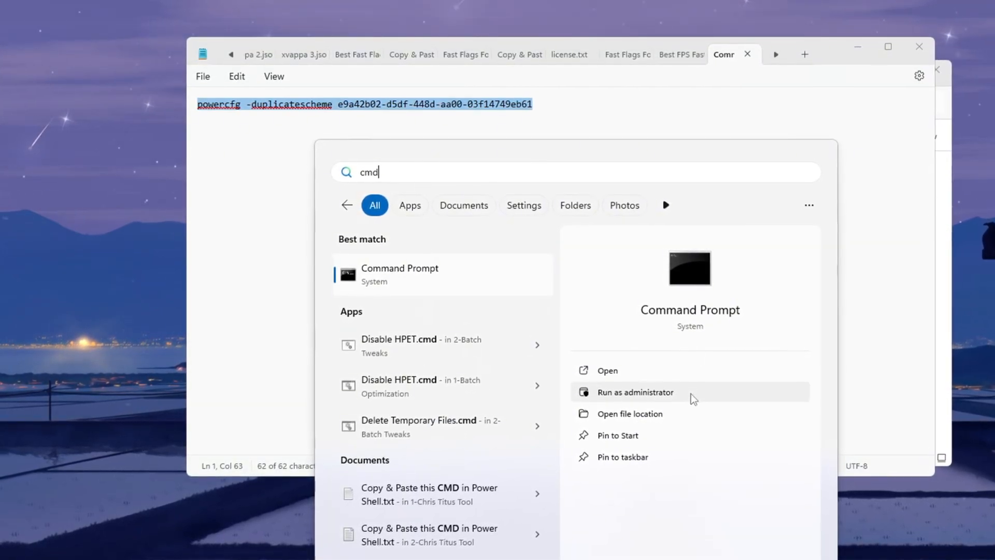
click(634, 392)
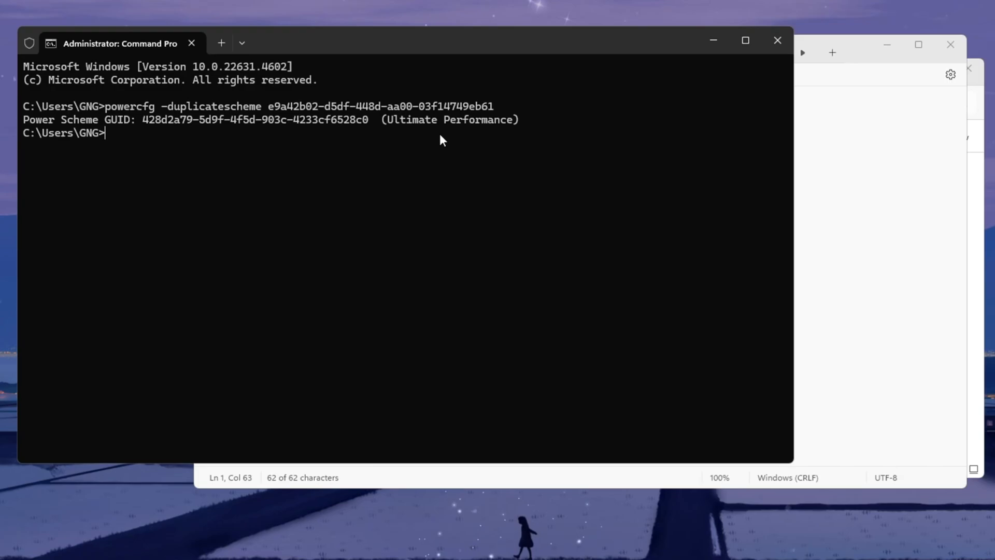
key(Super)
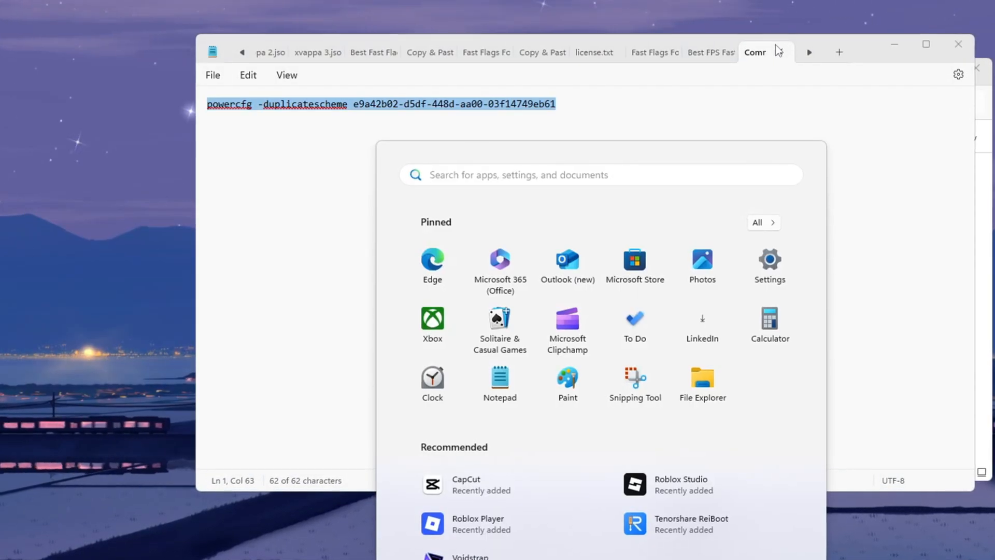